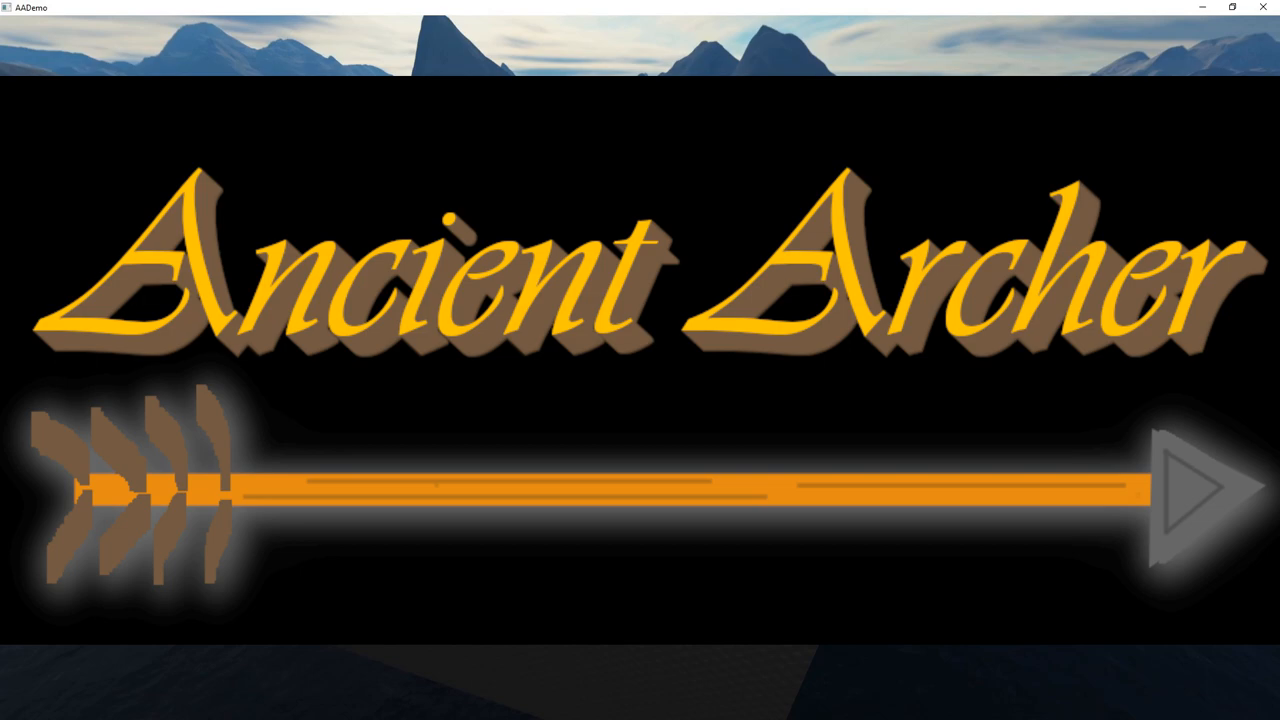
# - Close the AADemo Ancient Archer game window so the program exits with code 0
pyautogui.click(1190, 488)
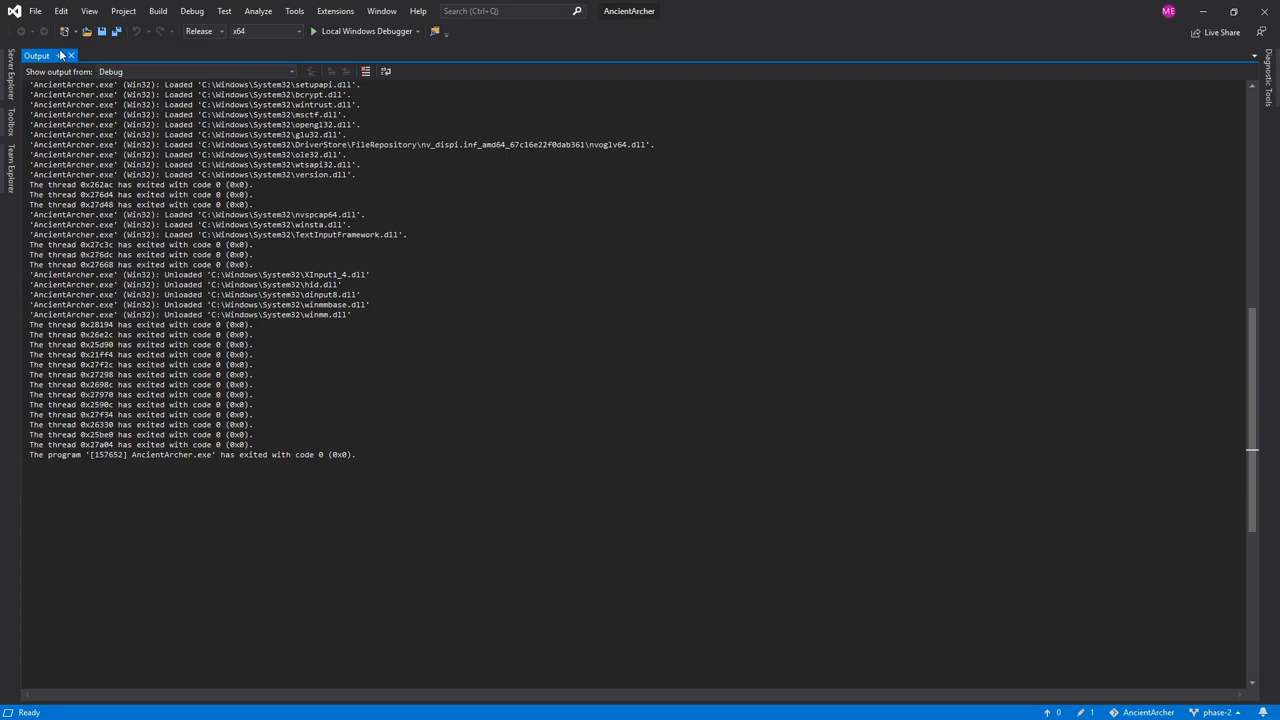
# - Hide the debug output and browse Solution Explorer with the engine folder expanded
pyautogui.click(70, 55)
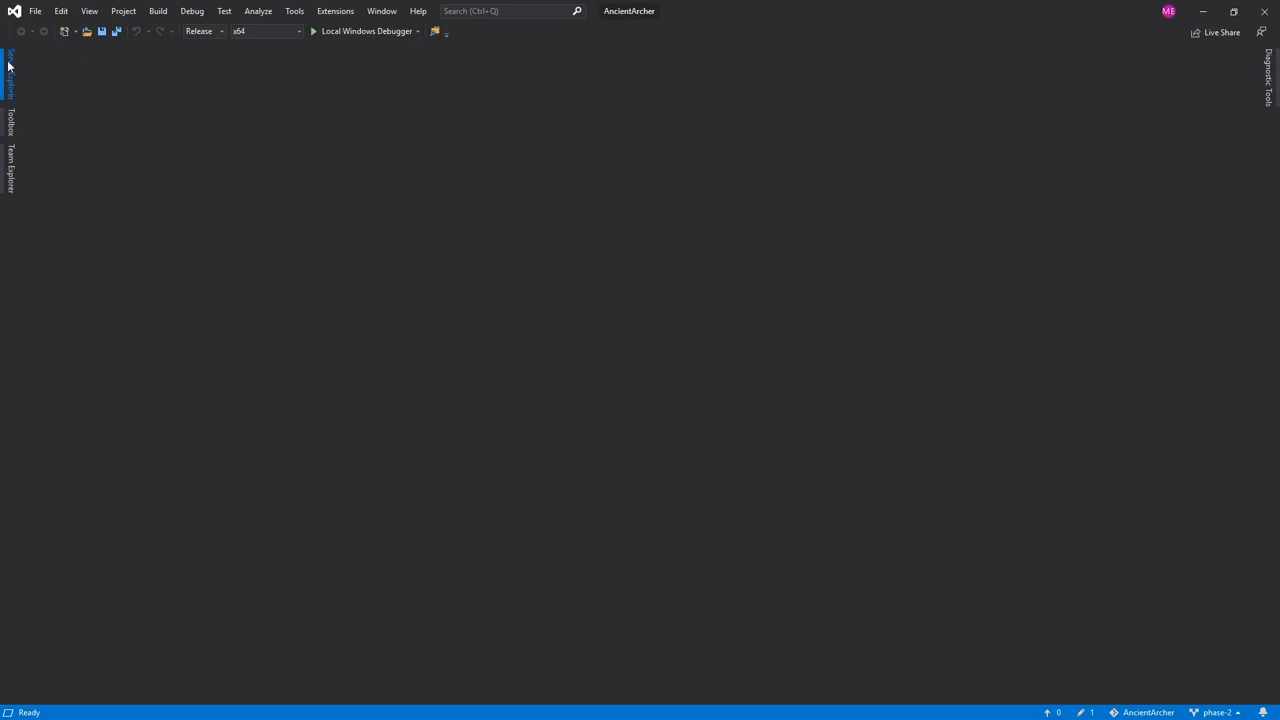
pyautogui.click(10, 70)
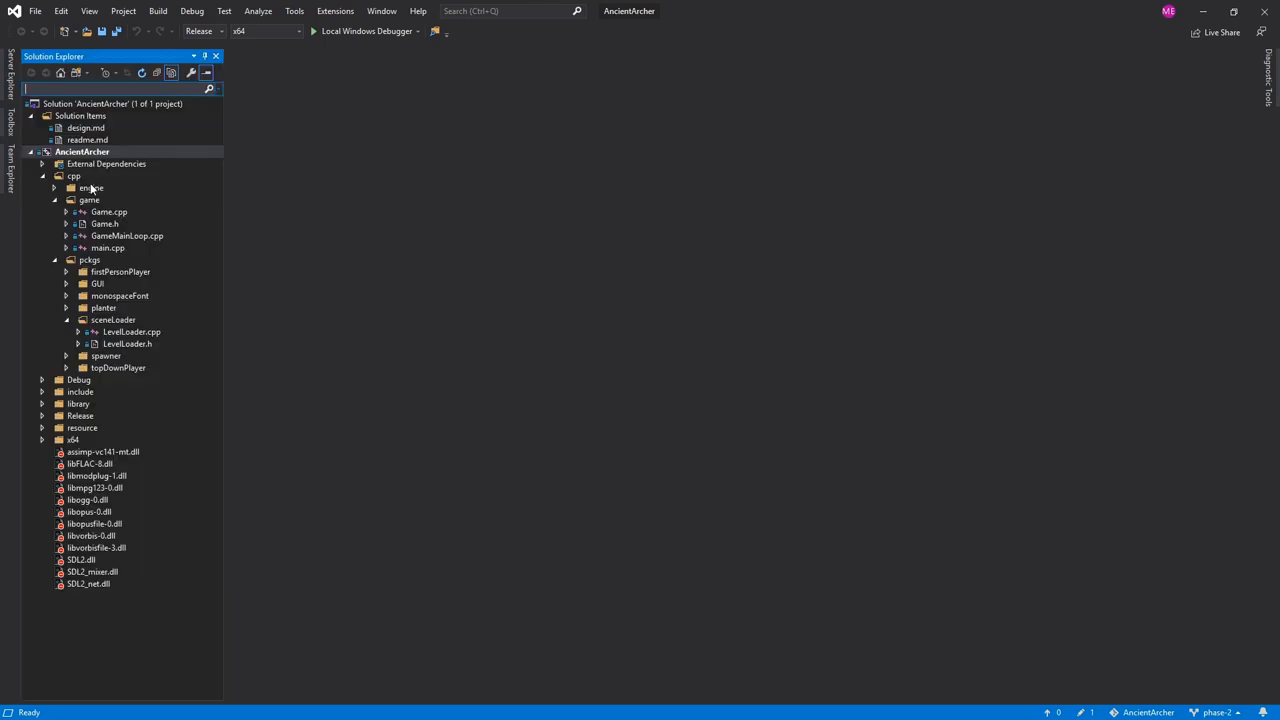
pyautogui.click(55, 187)
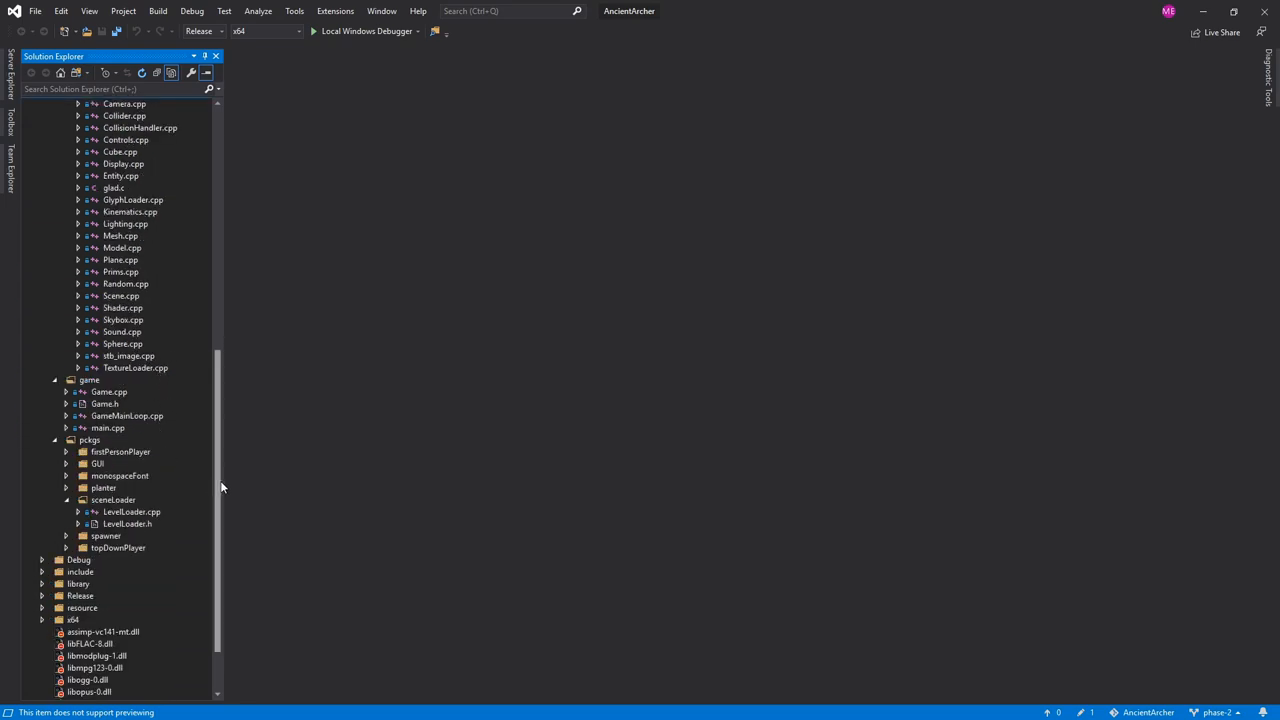
pyautogui.moveTo(235, 481)
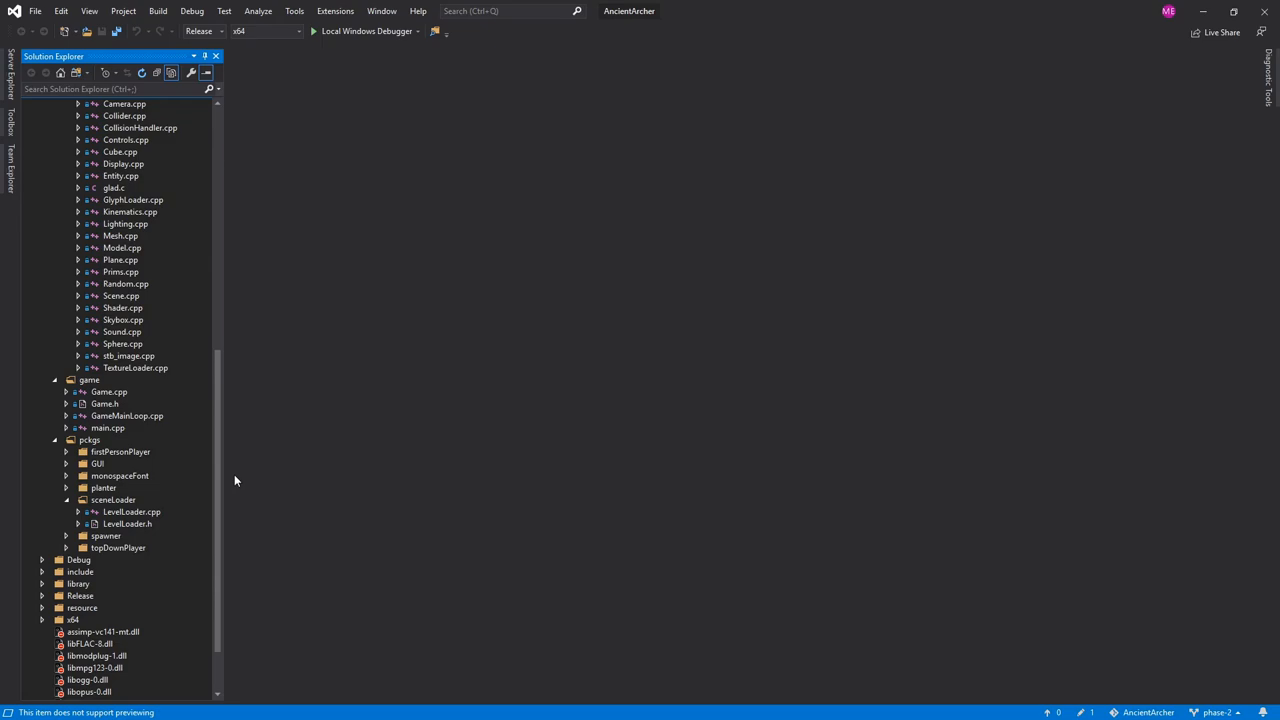
pyautogui.moveTo(238, 476)
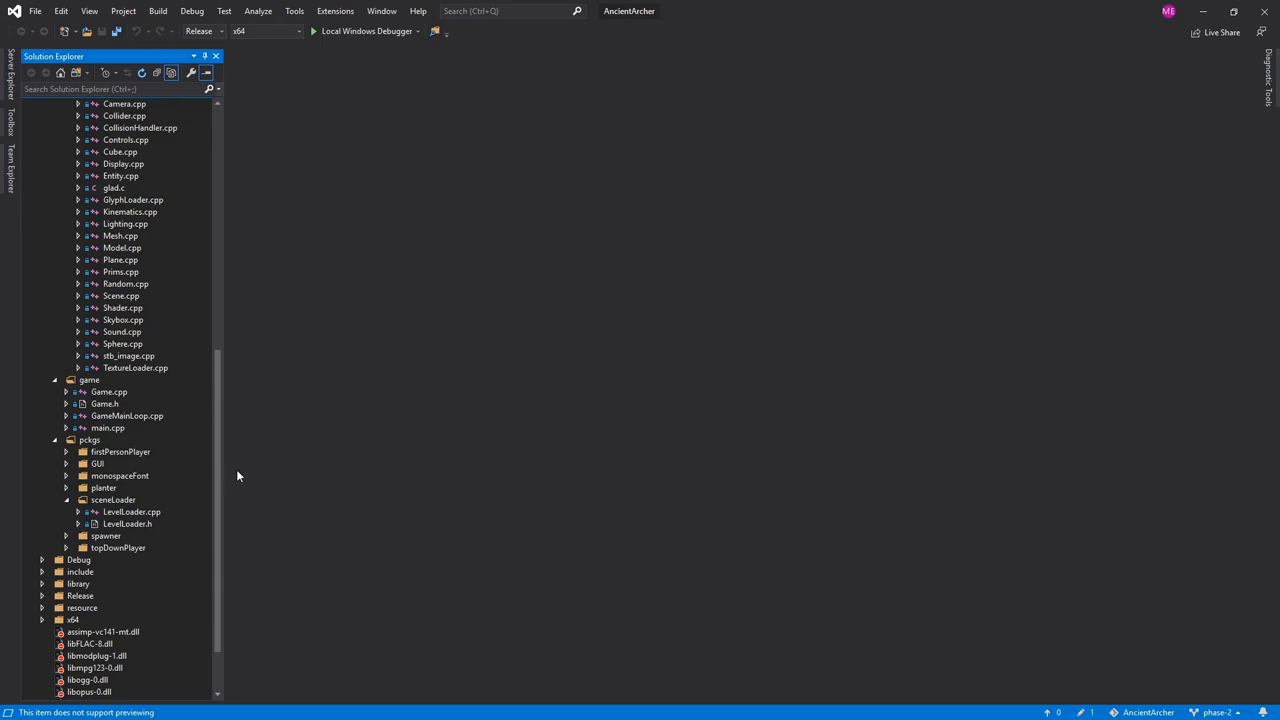
pyautogui.moveTo(122, 457)
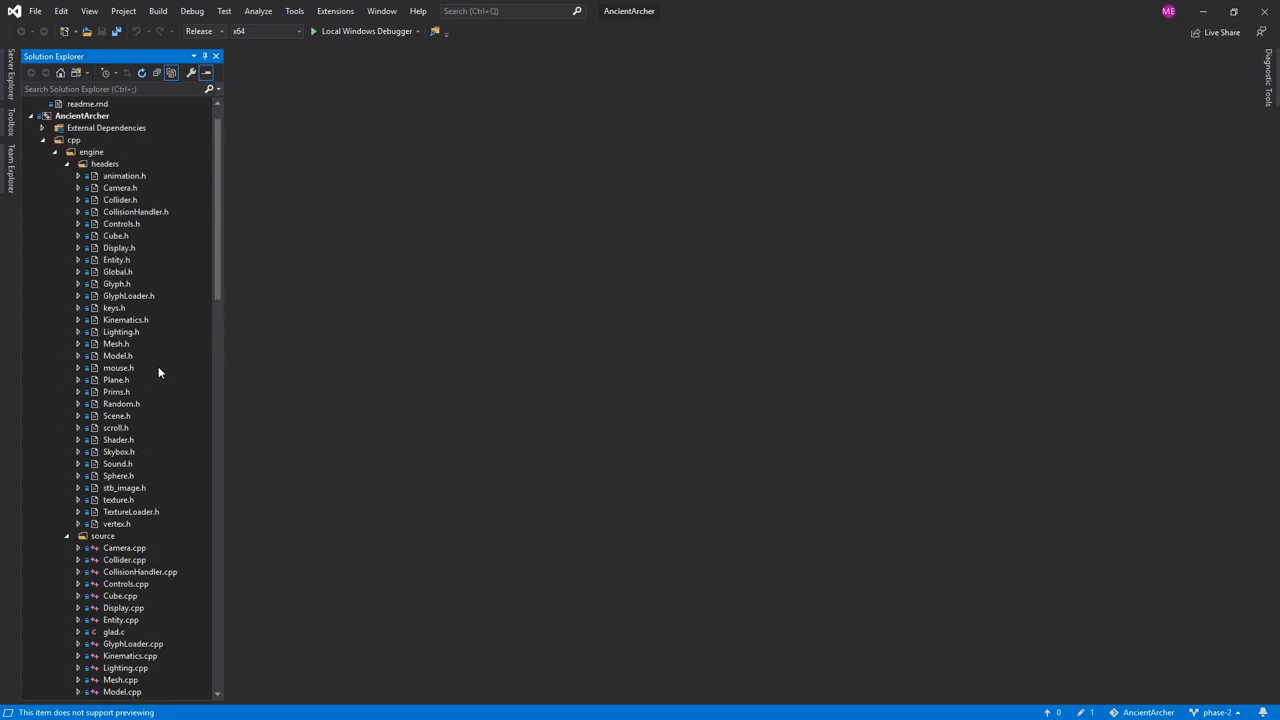
pyautogui.scroll(-3)
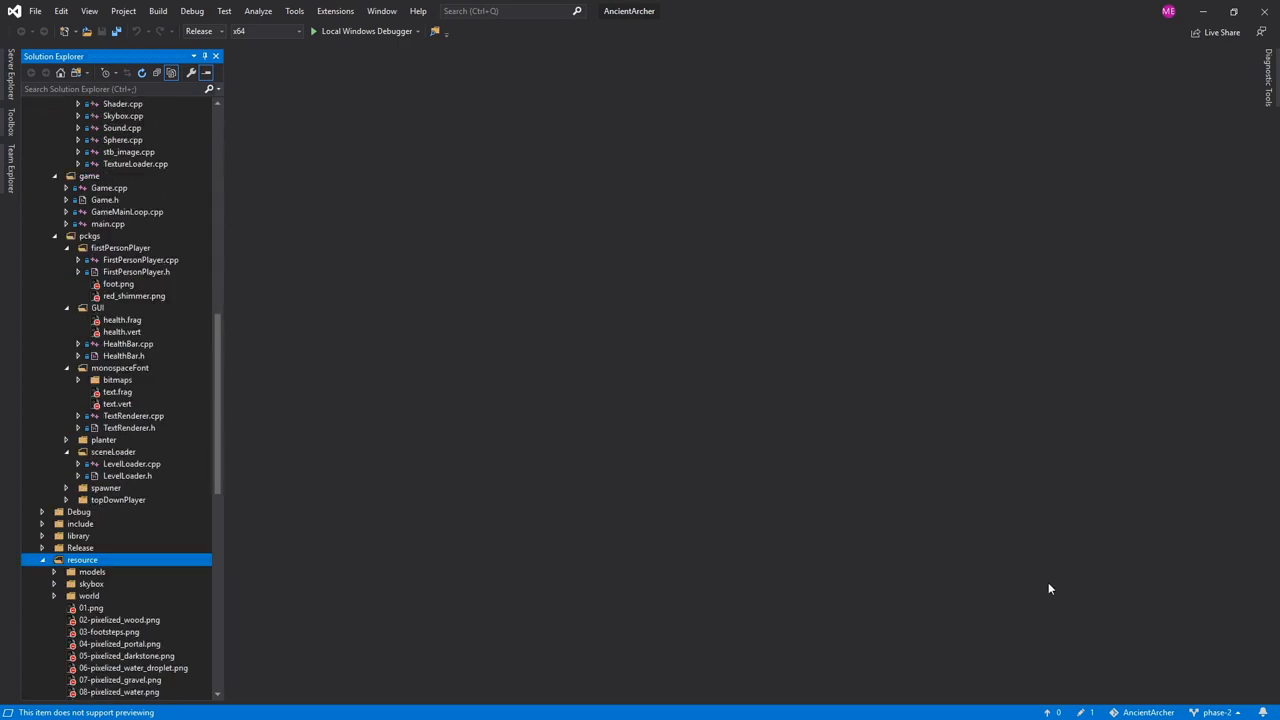
# - From Manage Branches under remotes/origin, check out build1, then build2 as the current branch
pyautogui.click(1216, 712)
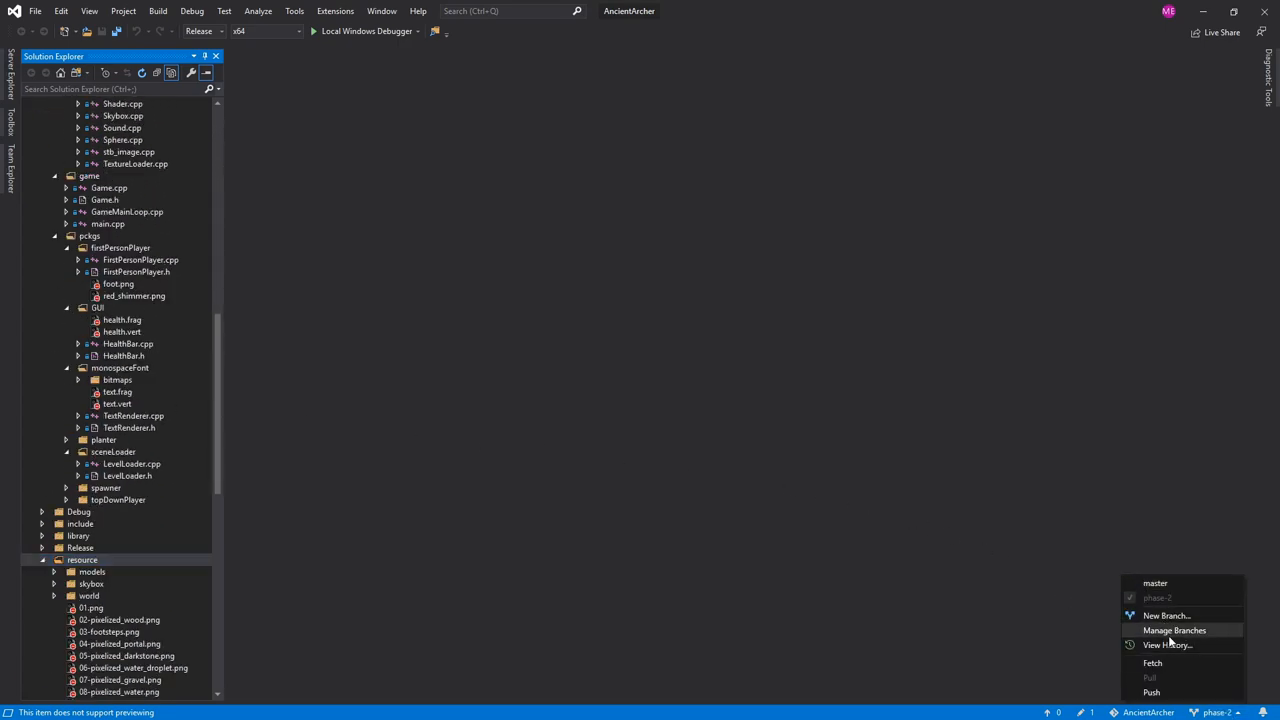
pyautogui.click(1174, 630)
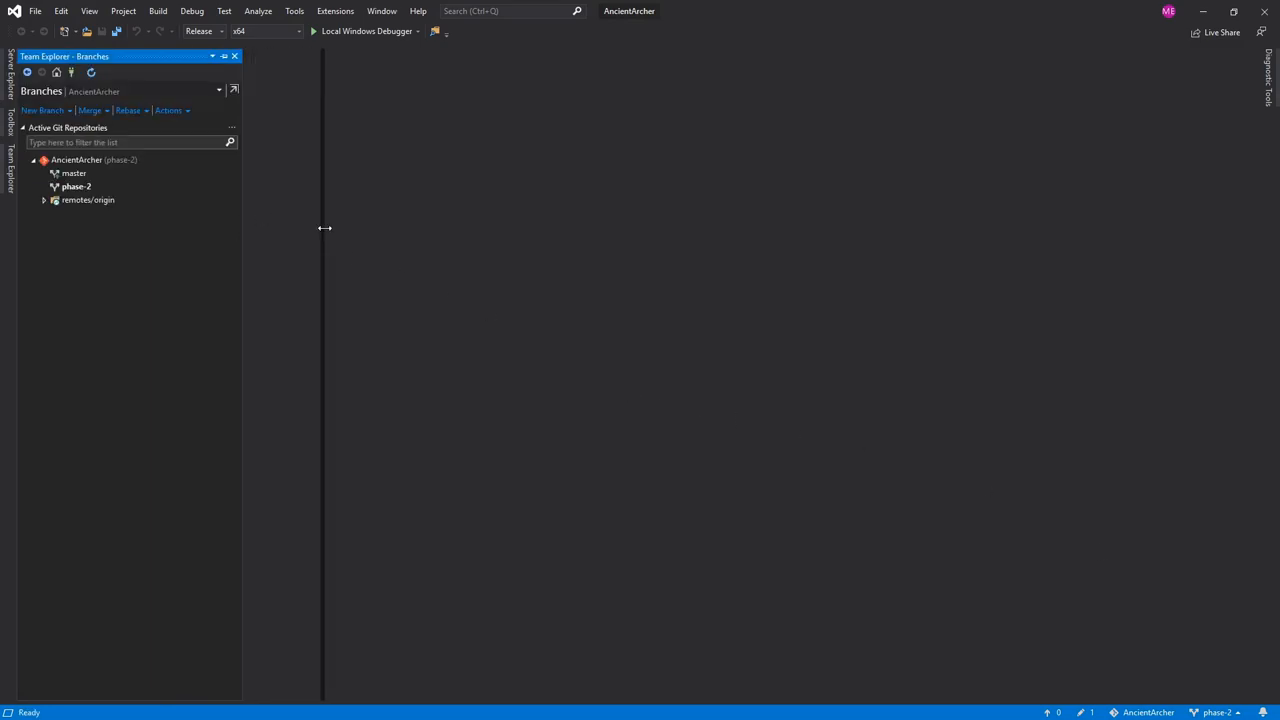
pyautogui.click(44, 199)
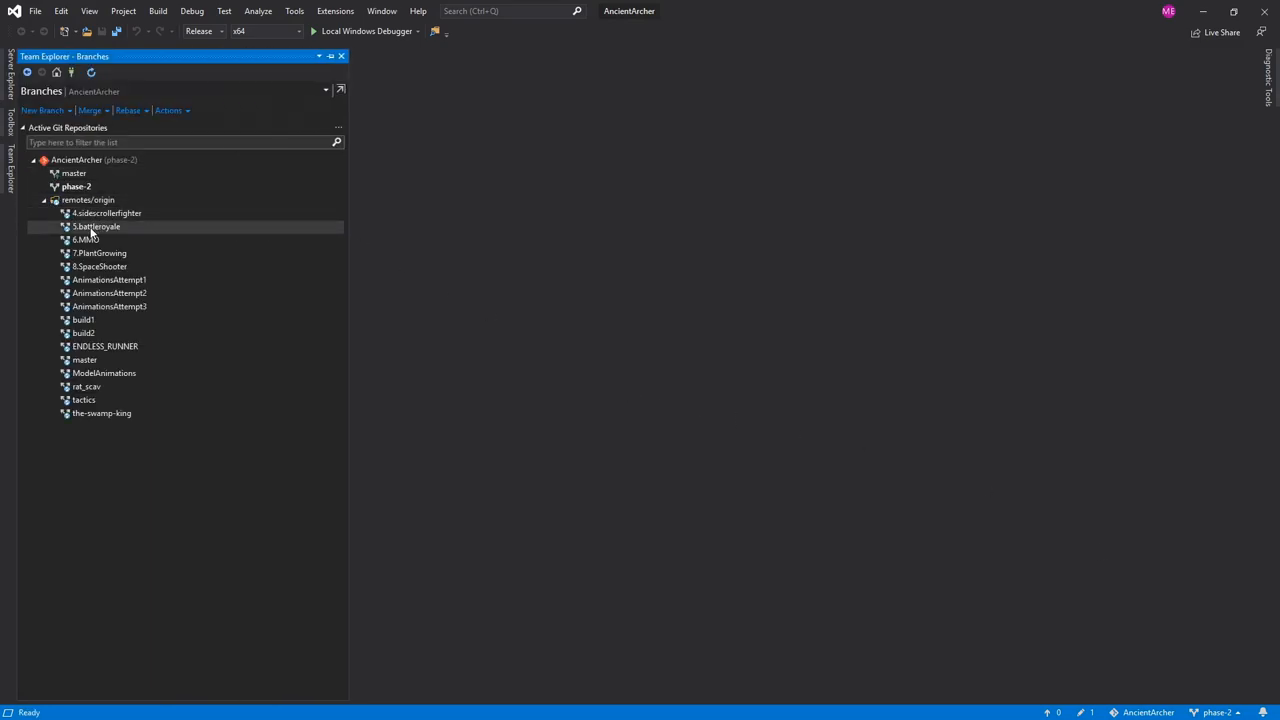
pyautogui.moveTo(105, 346)
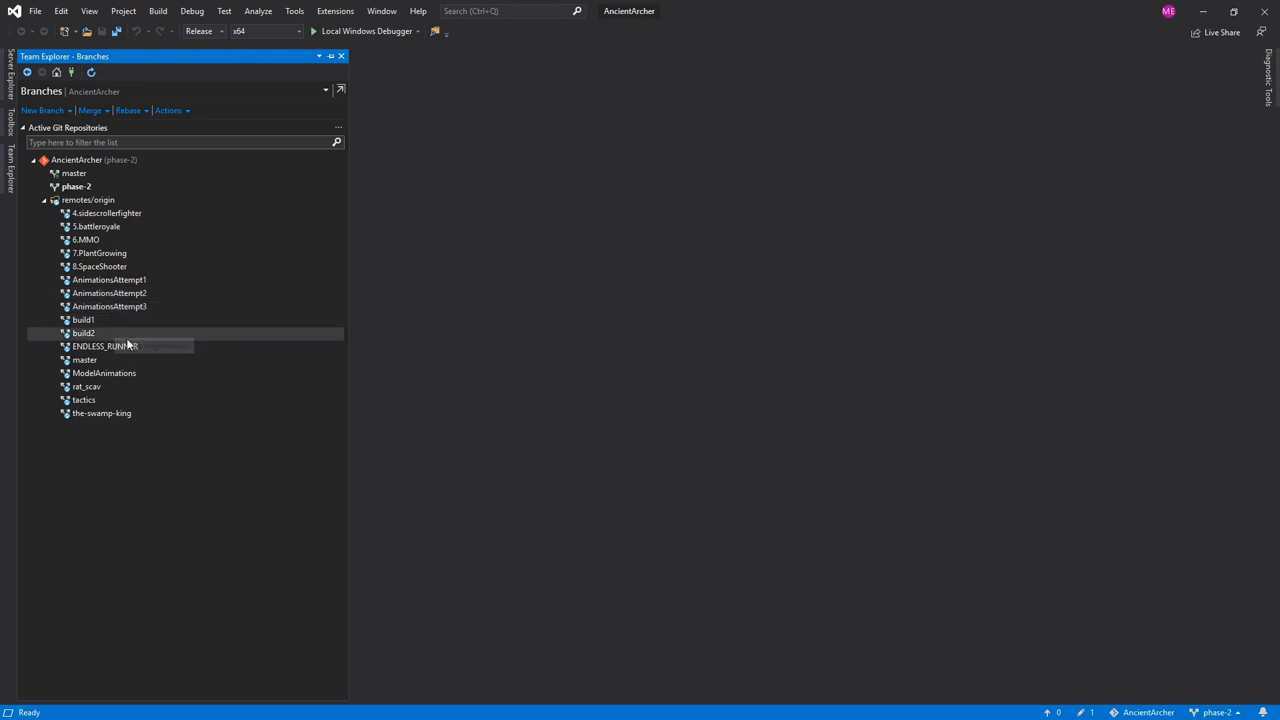
pyautogui.click(83, 333)
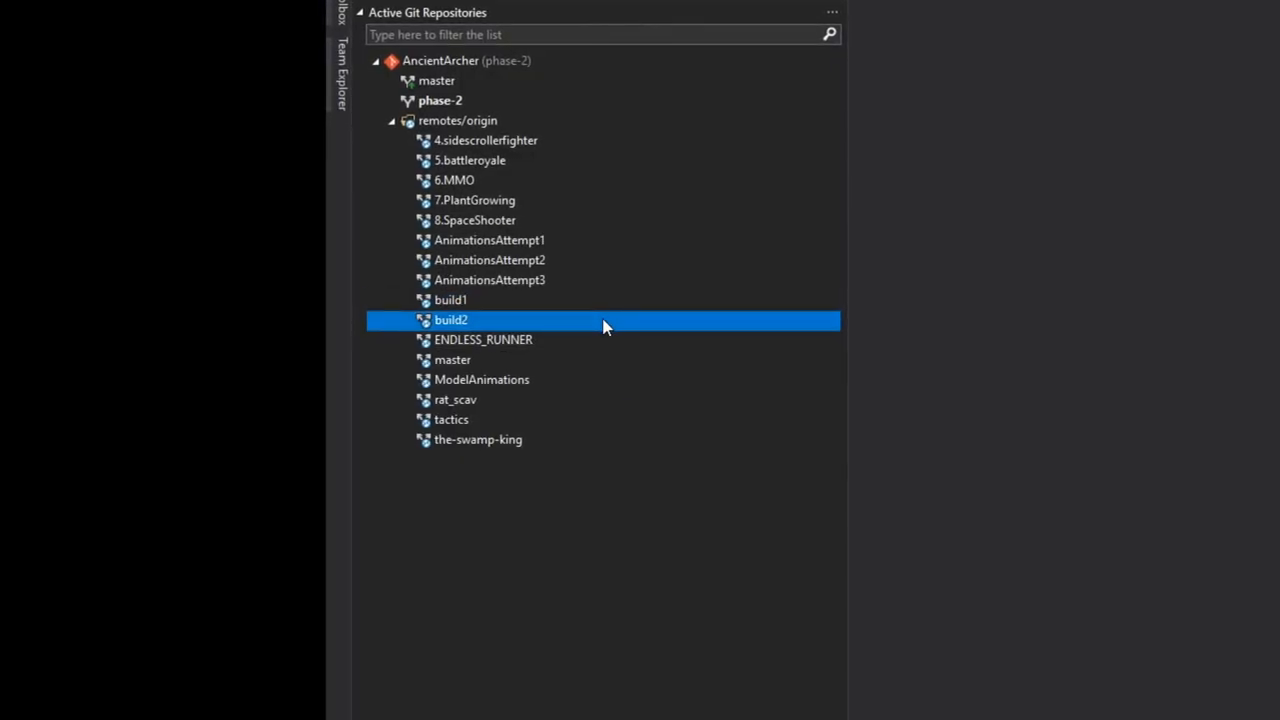
pyautogui.click(453, 299)
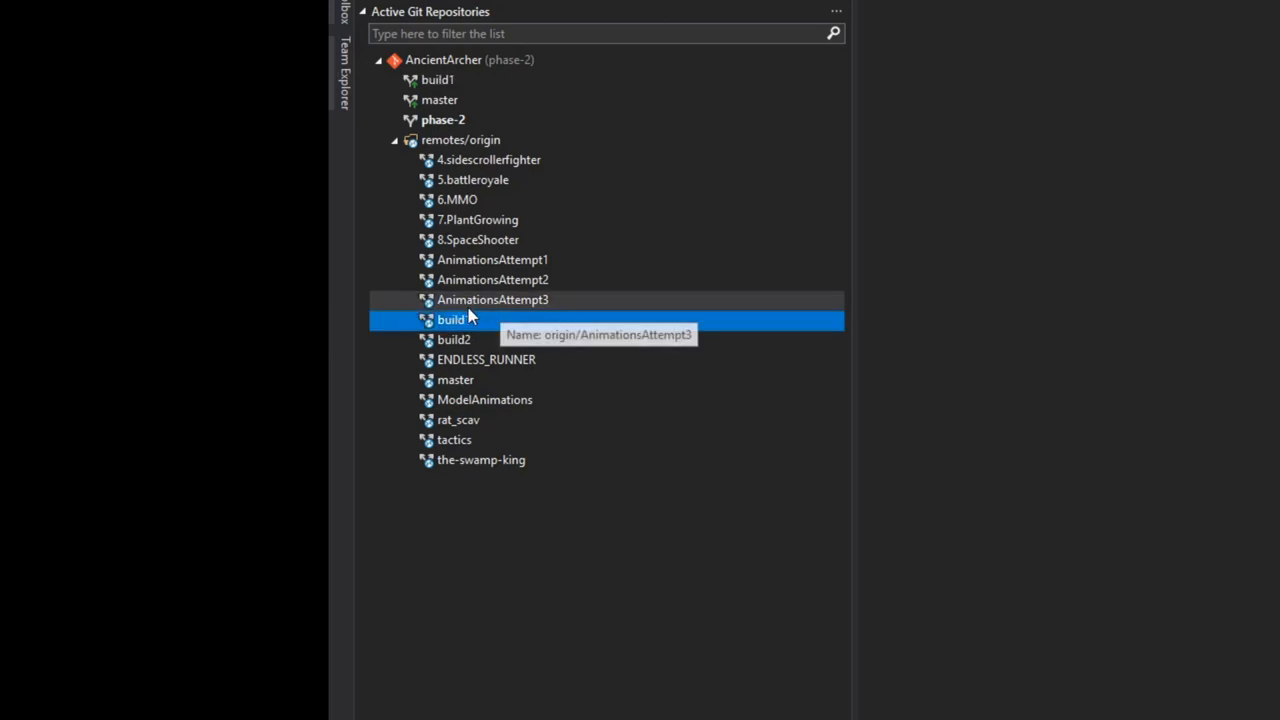
pyautogui.doubleClick(453, 319)
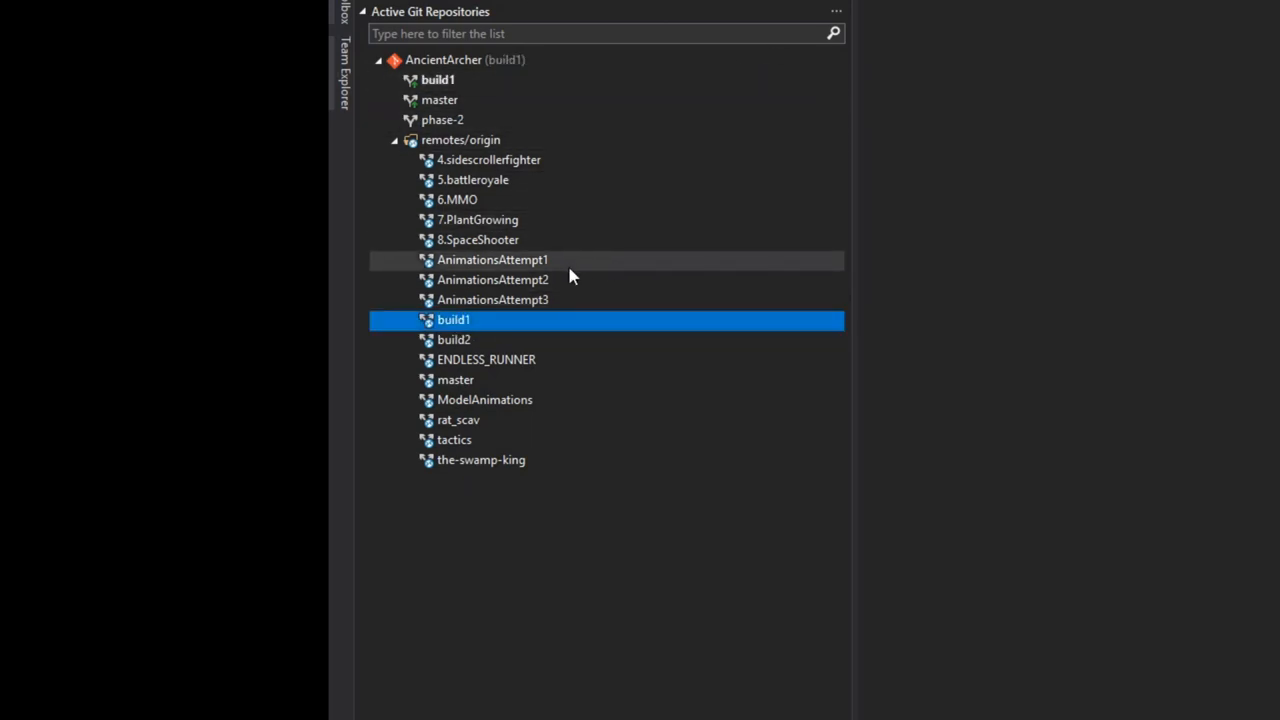
pyautogui.click(453, 339)
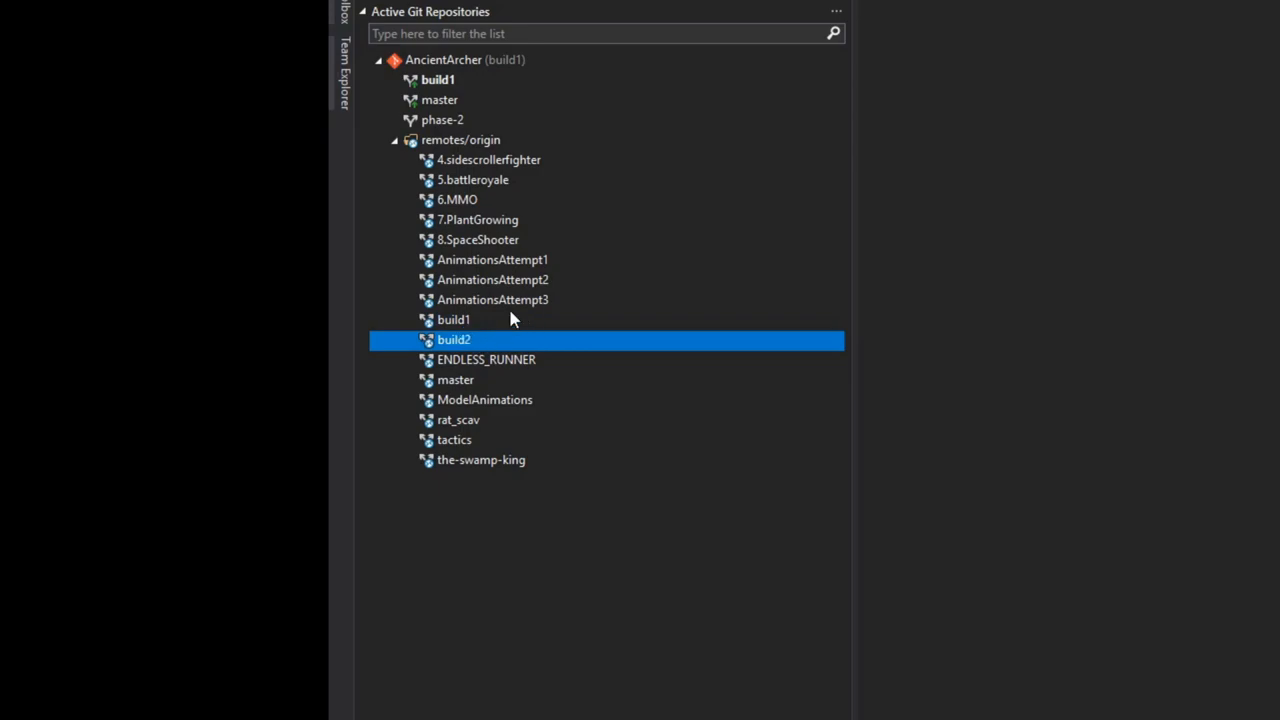
pyautogui.doubleClick(453, 339)
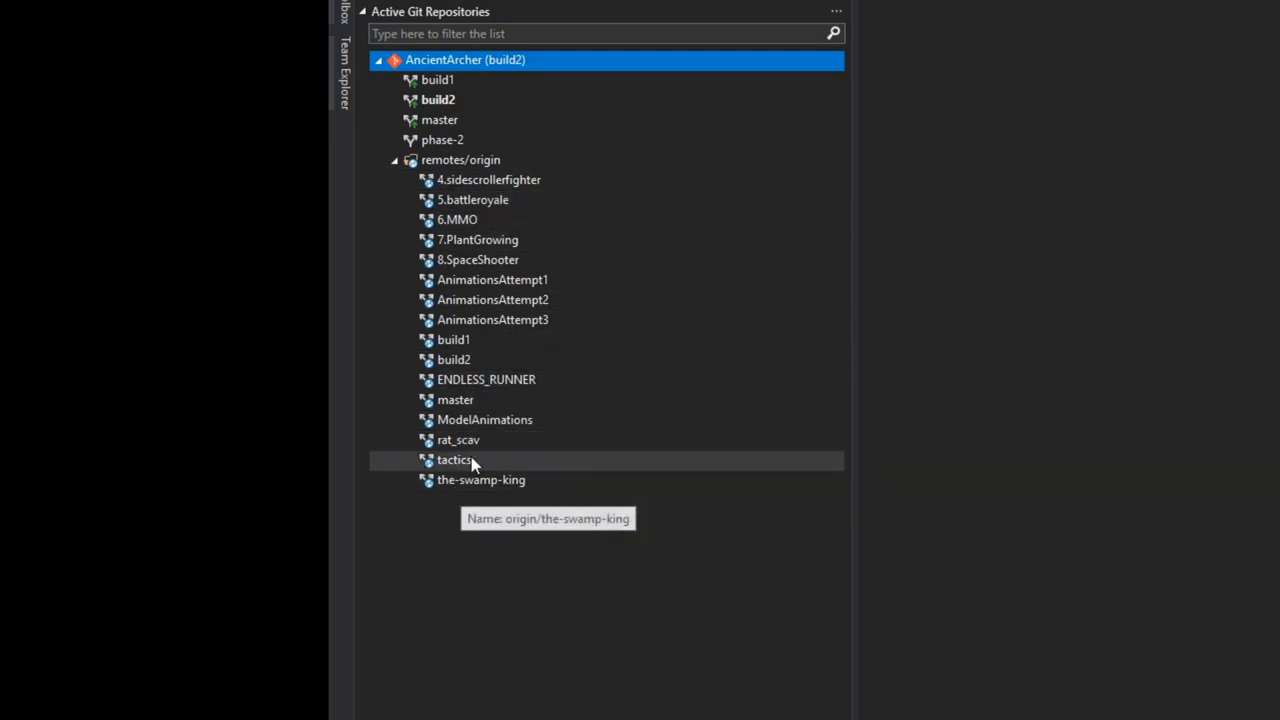
pyautogui.moveTo(515, 190)
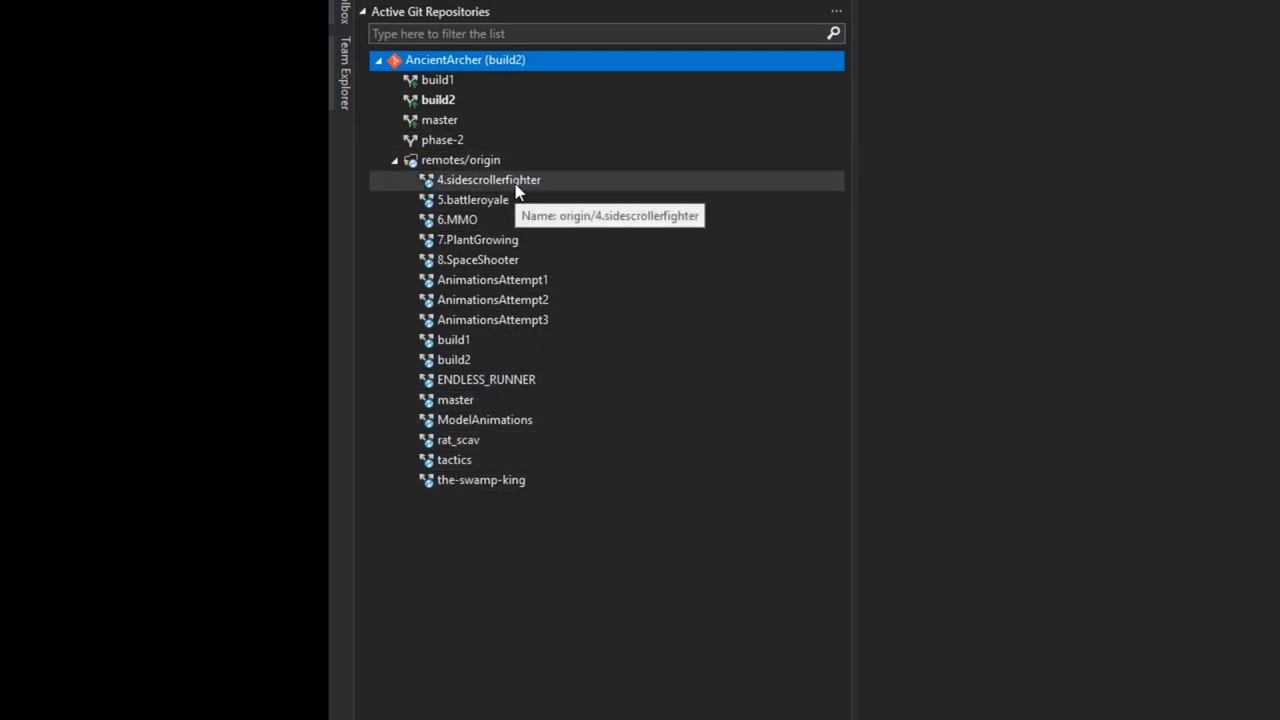
pyautogui.moveTo(483, 231)
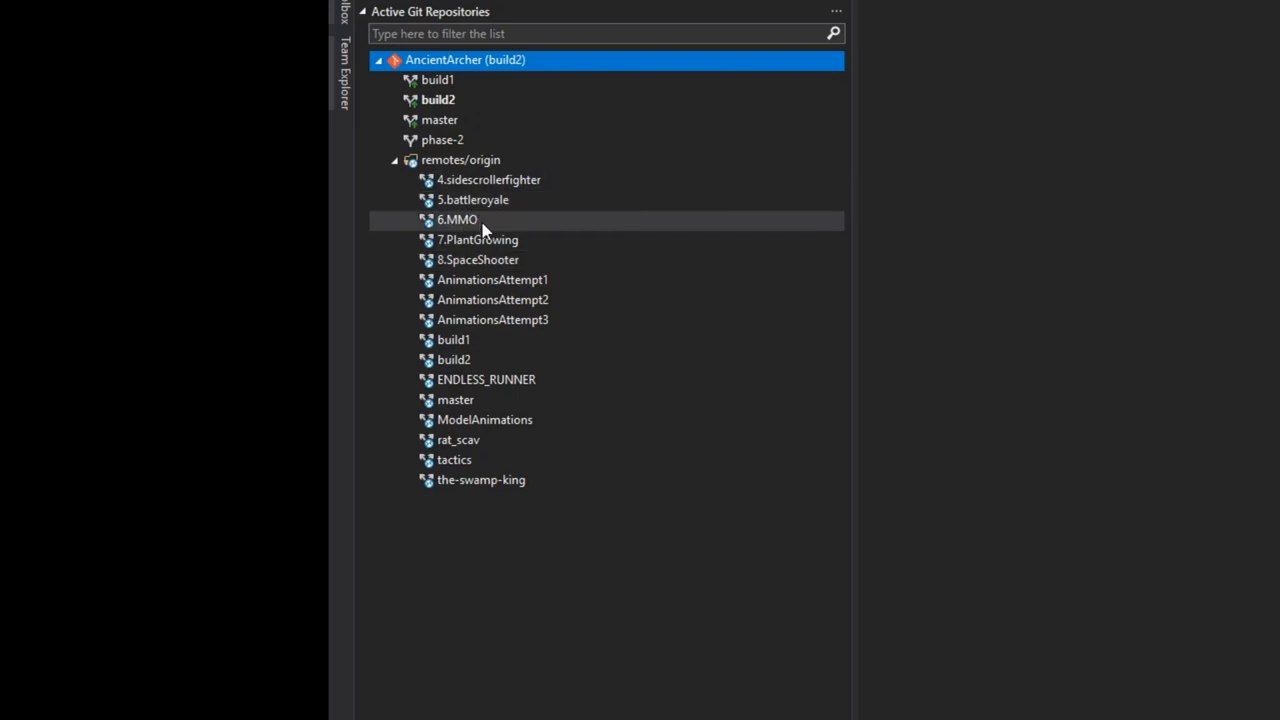
pyautogui.click(477, 259)
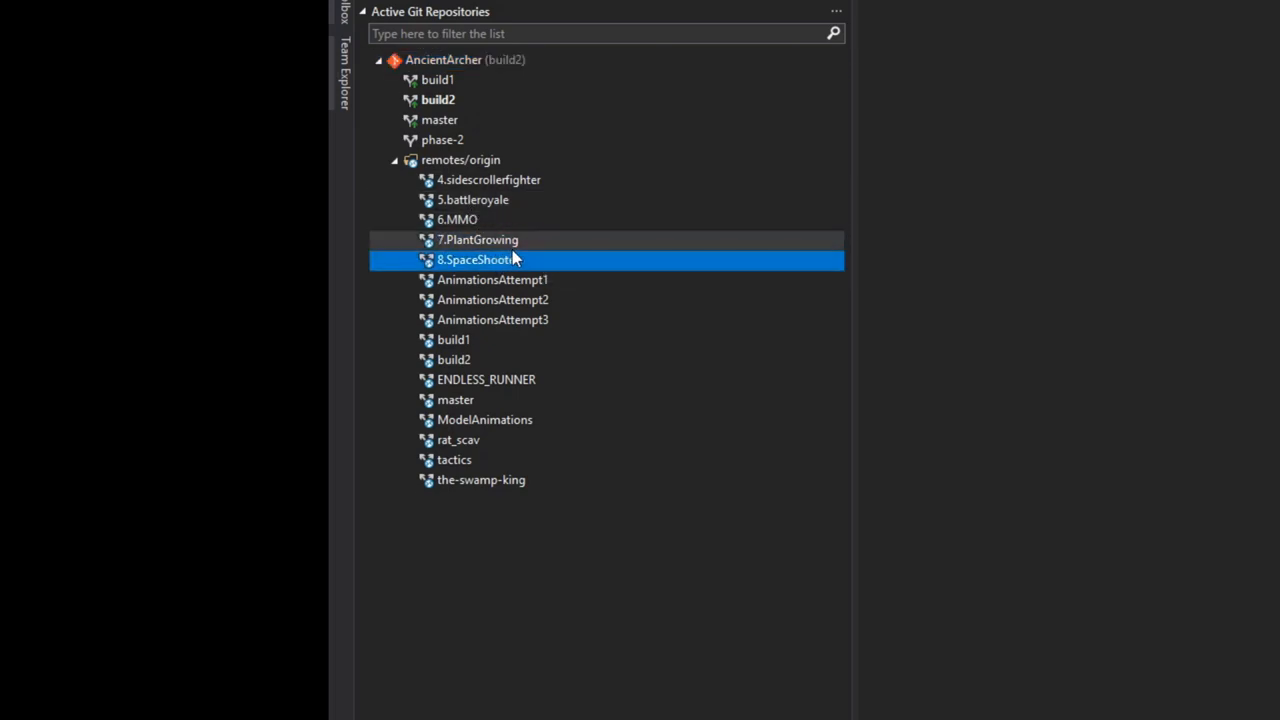
pyautogui.click(488, 179)
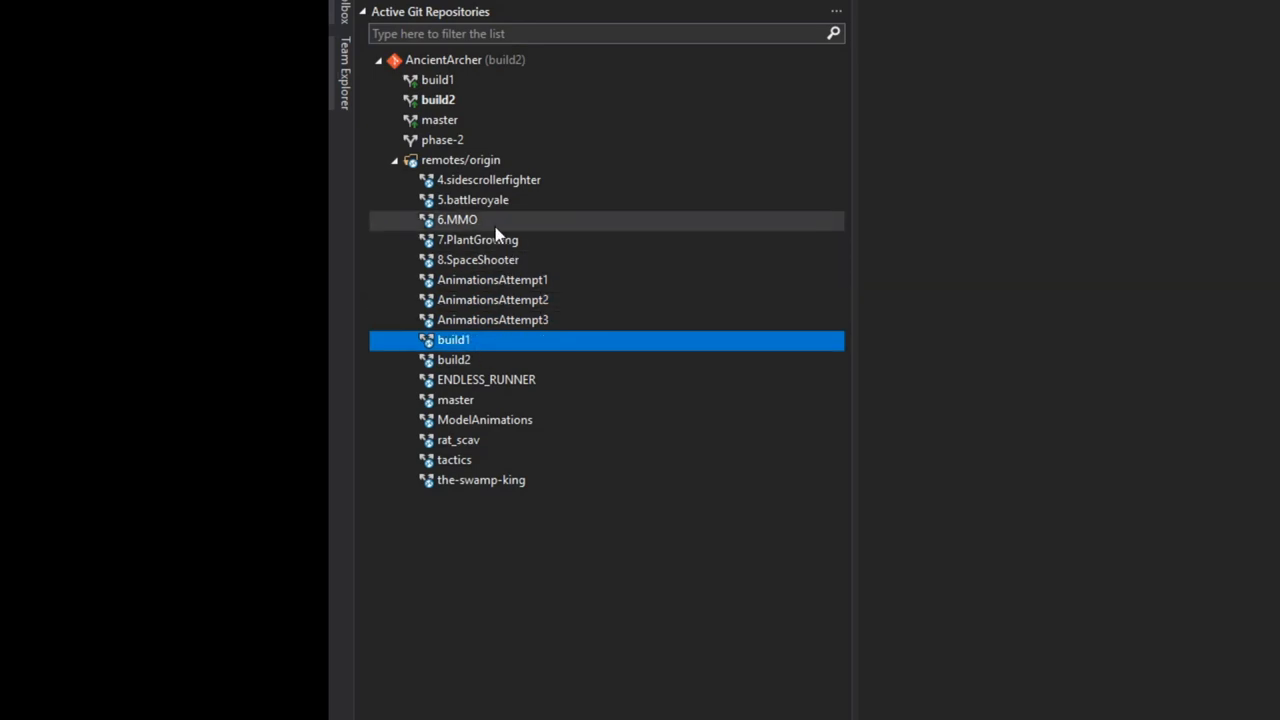
pyautogui.moveTo(505, 265)
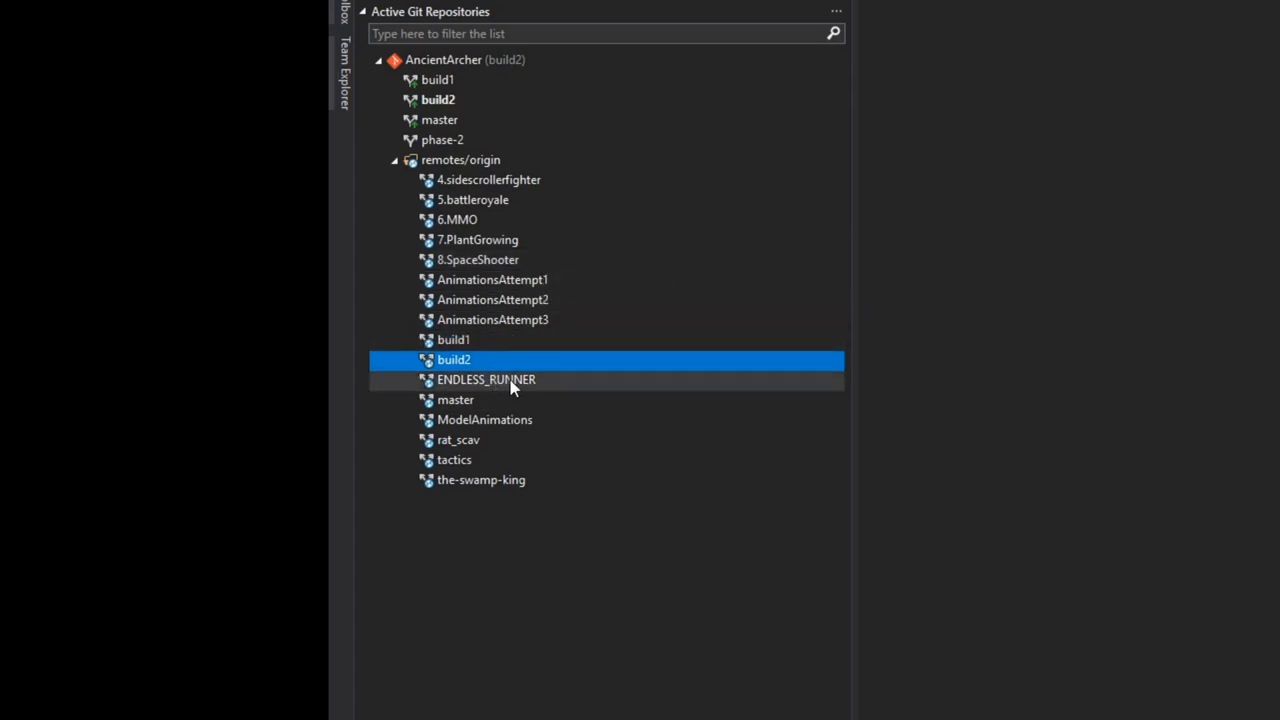
pyautogui.click(486, 379)
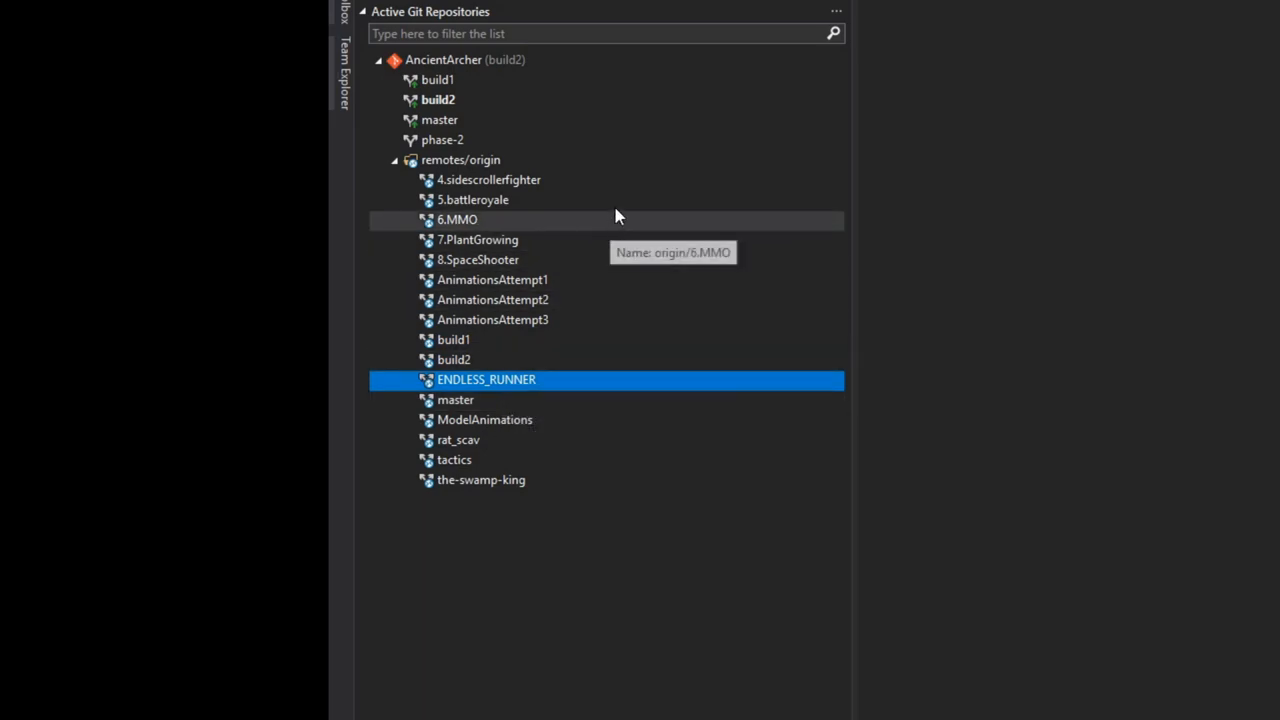
pyautogui.moveTo(513, 360)
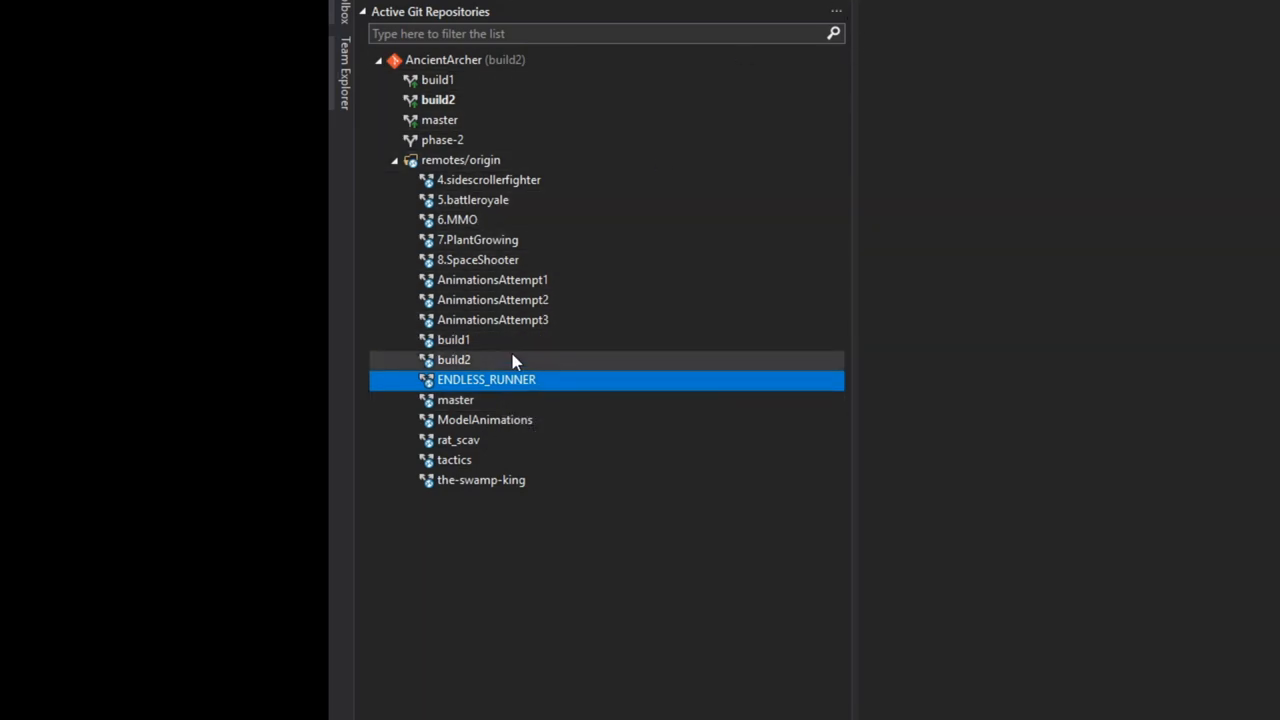
pyautogui.click(455, 399)
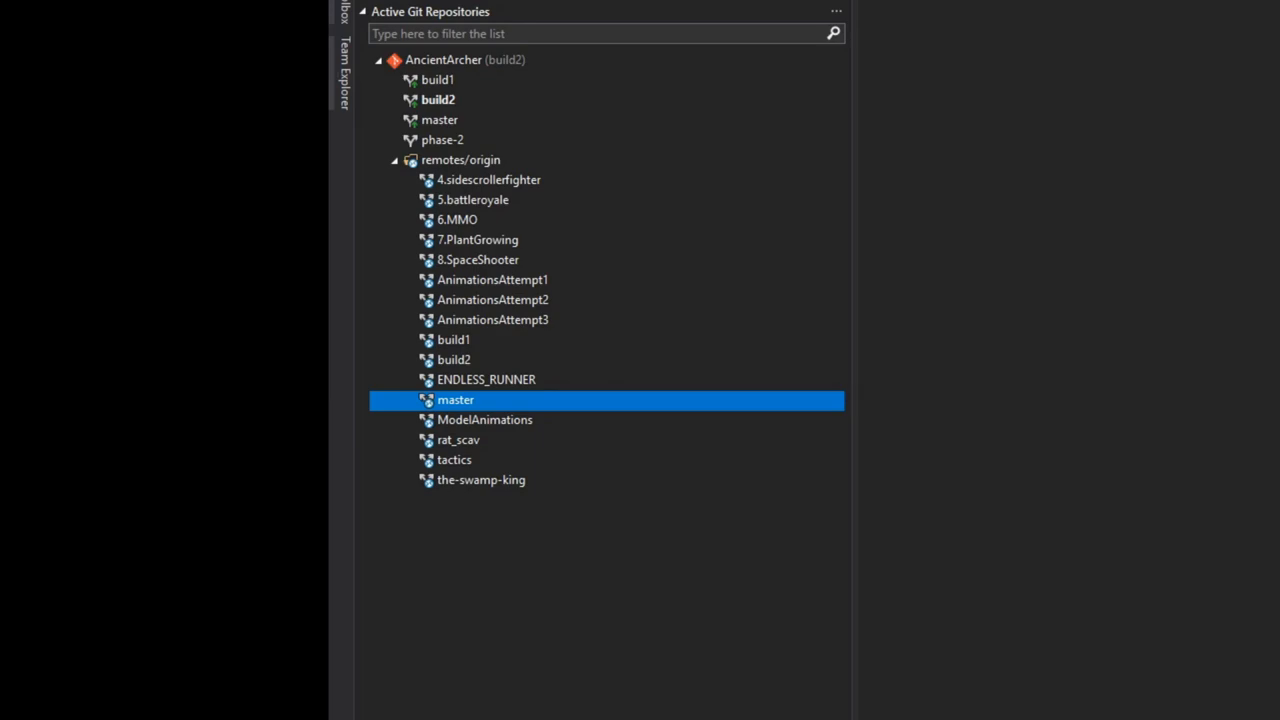
pyautogui.moveTo(545, 497)
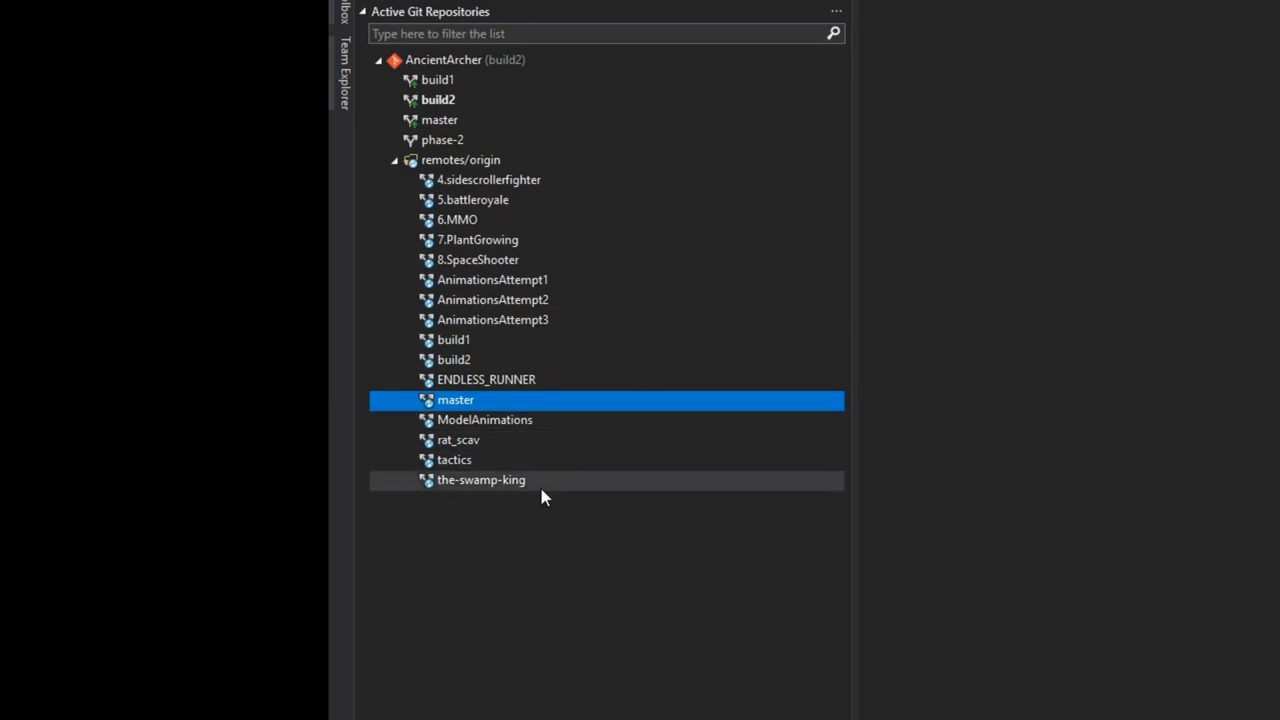
pyautogui.click(481, 479)
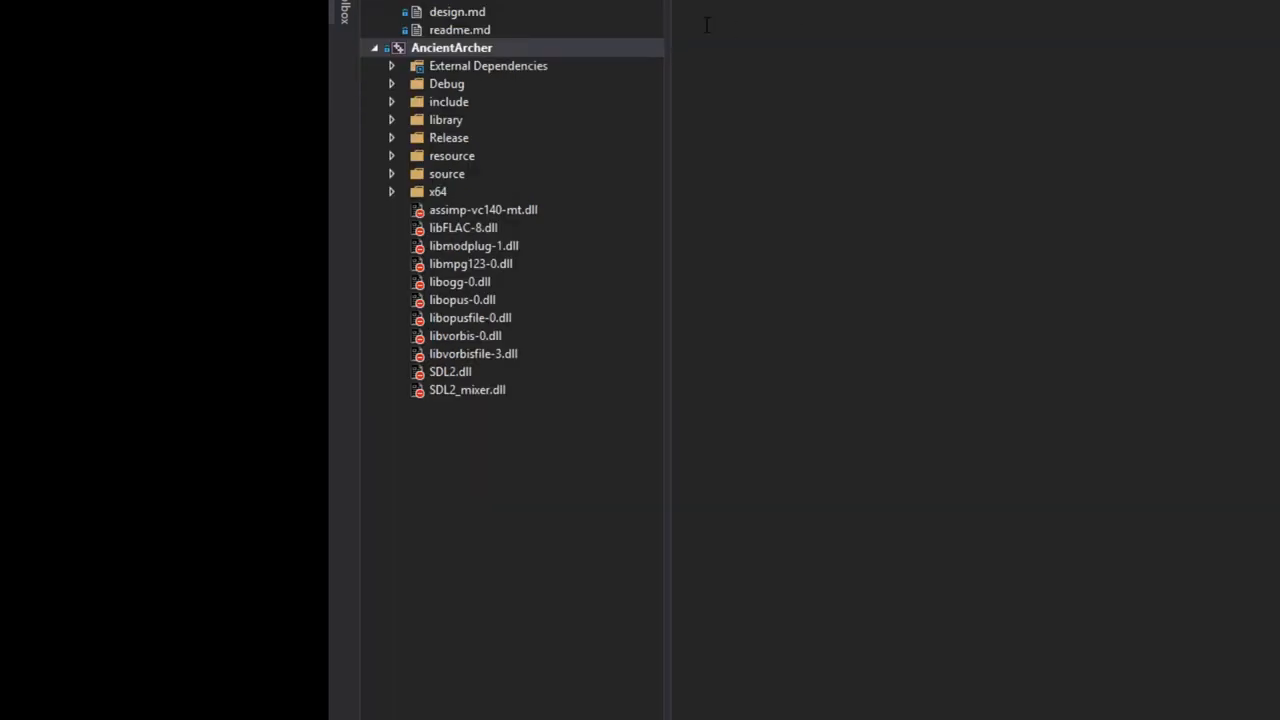
pyautogui.moveTo(390, 105)
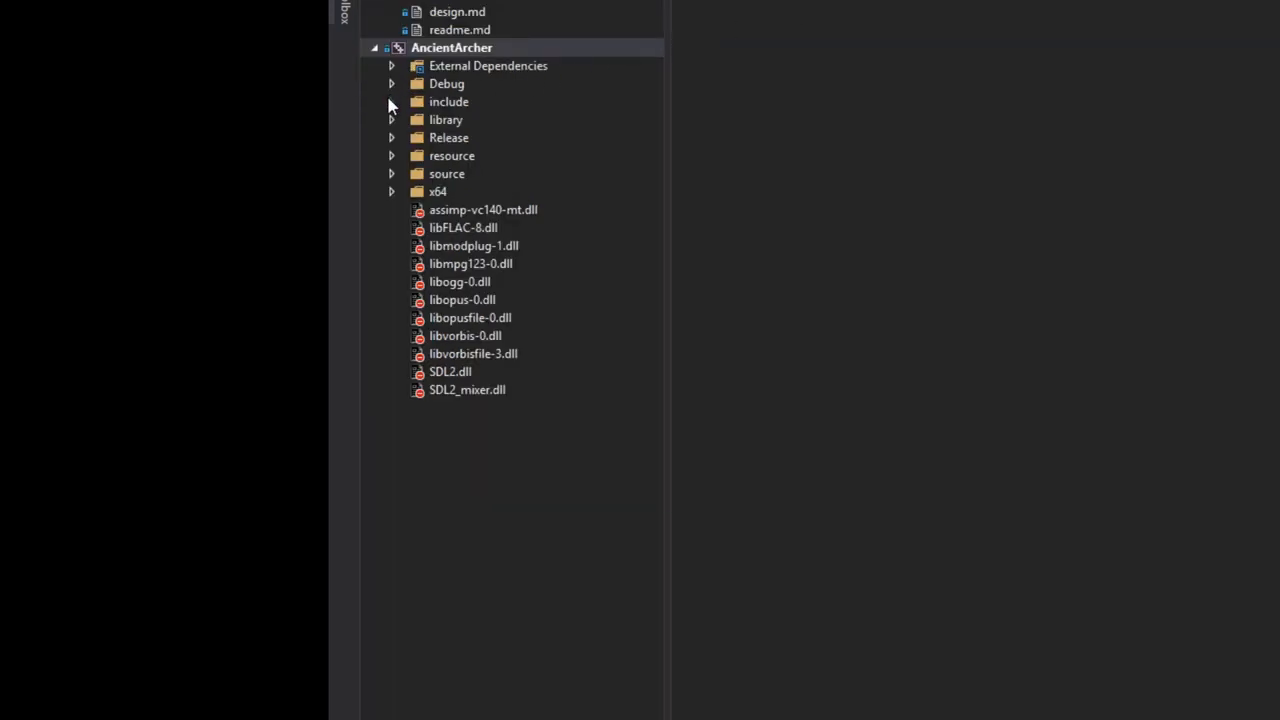
pyautogui.click(391, 101)
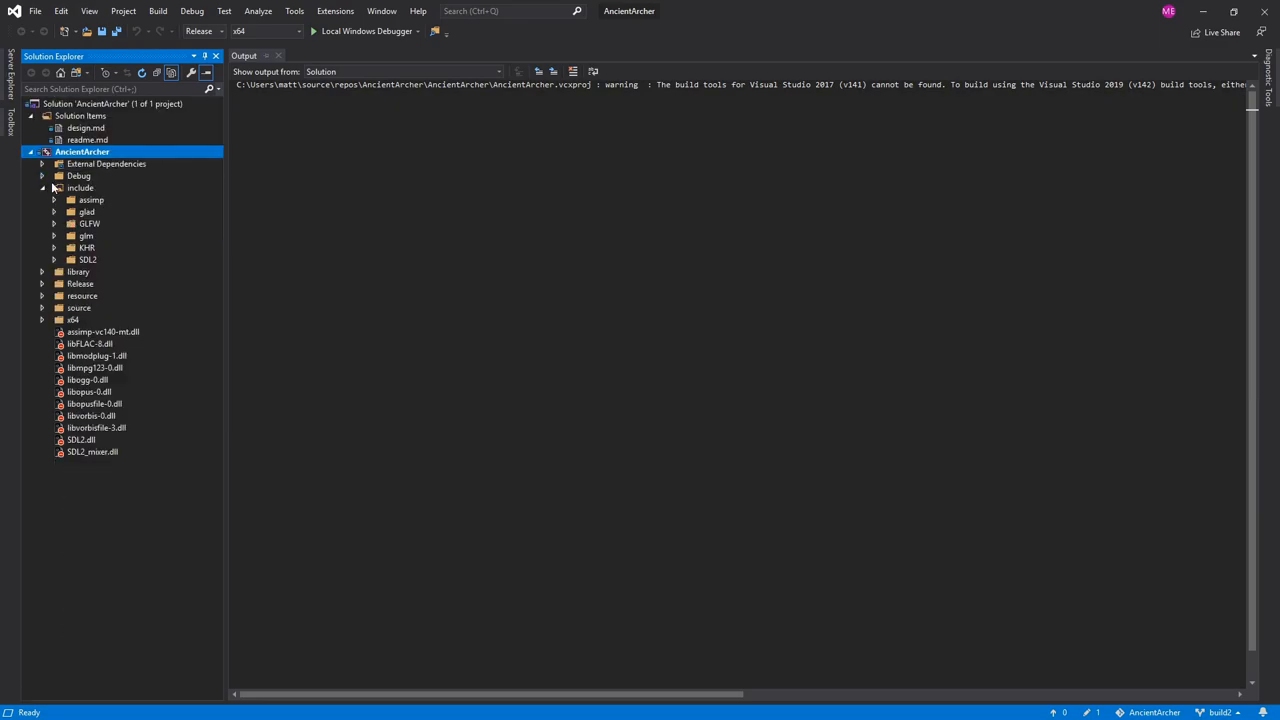
pyautogui.click(53, 187)
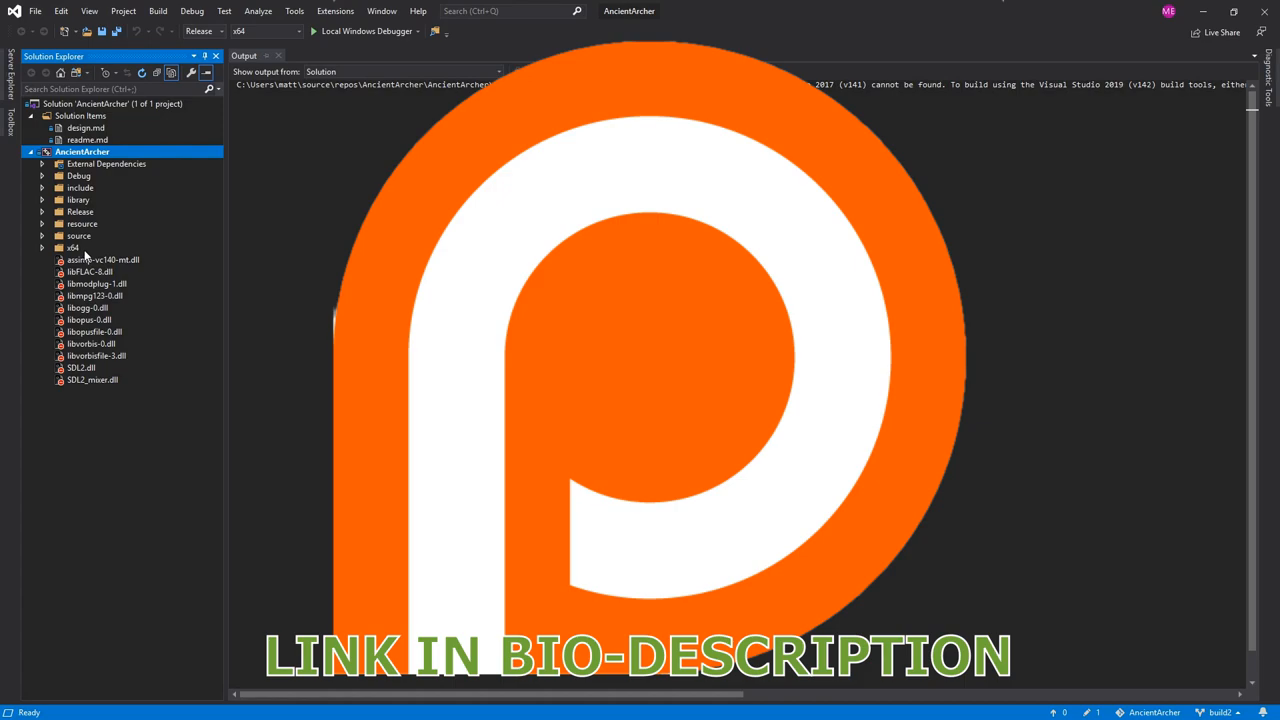
pyautogui.moveTo(113, 290)
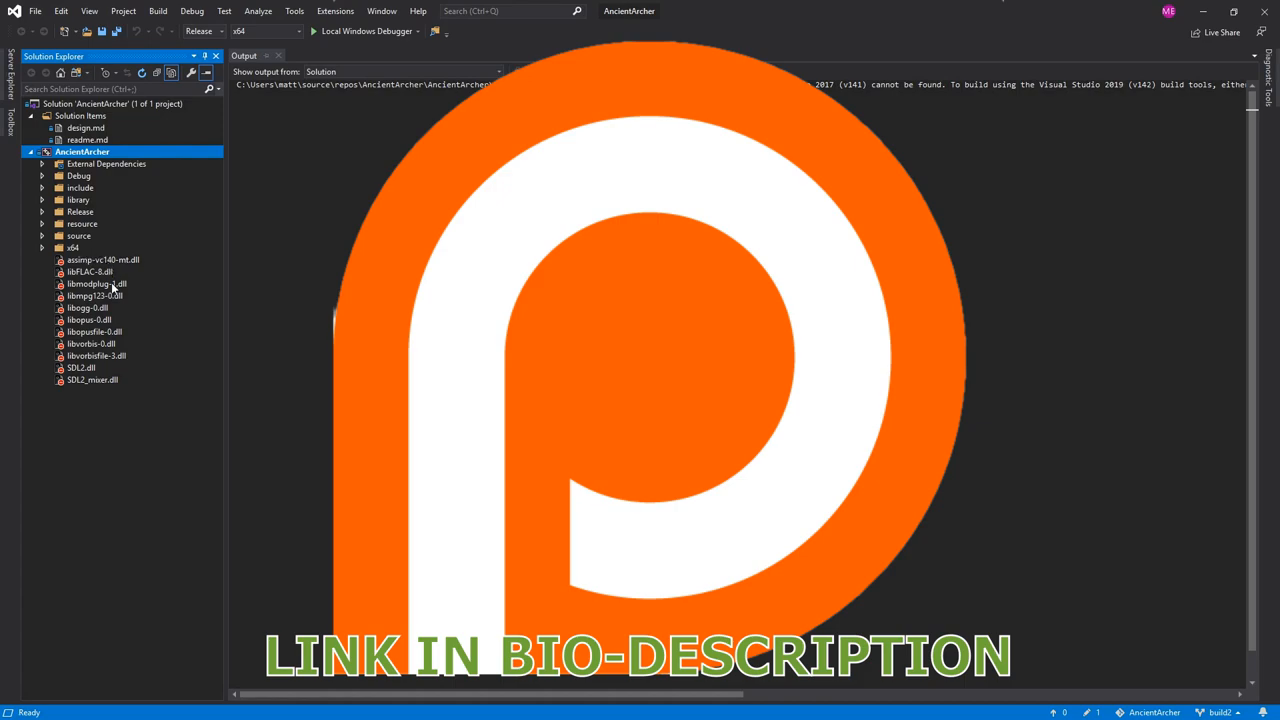
pyautogui.moveTo(187, 305)
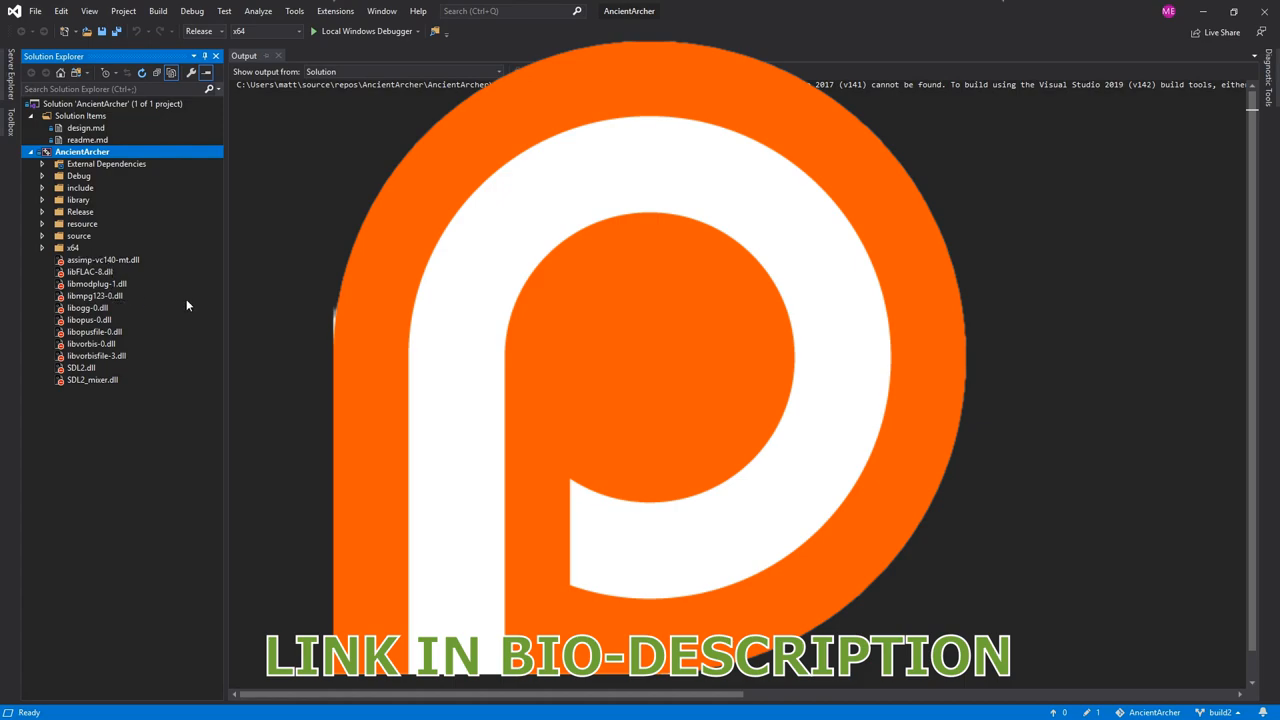
pyautogui.moveTo(173, 302)
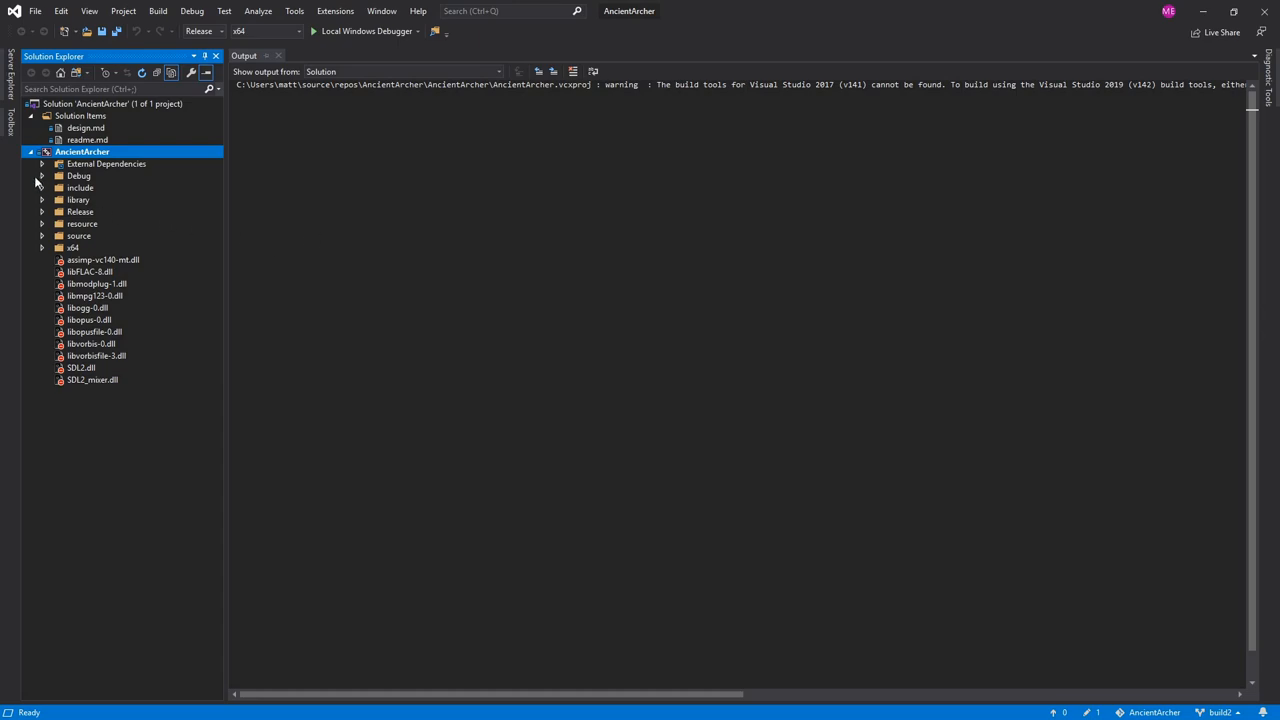
# - Select the source folder and run Clean Solution on the phase-2 AncientArcher project
pyautogui.click(78, 235)
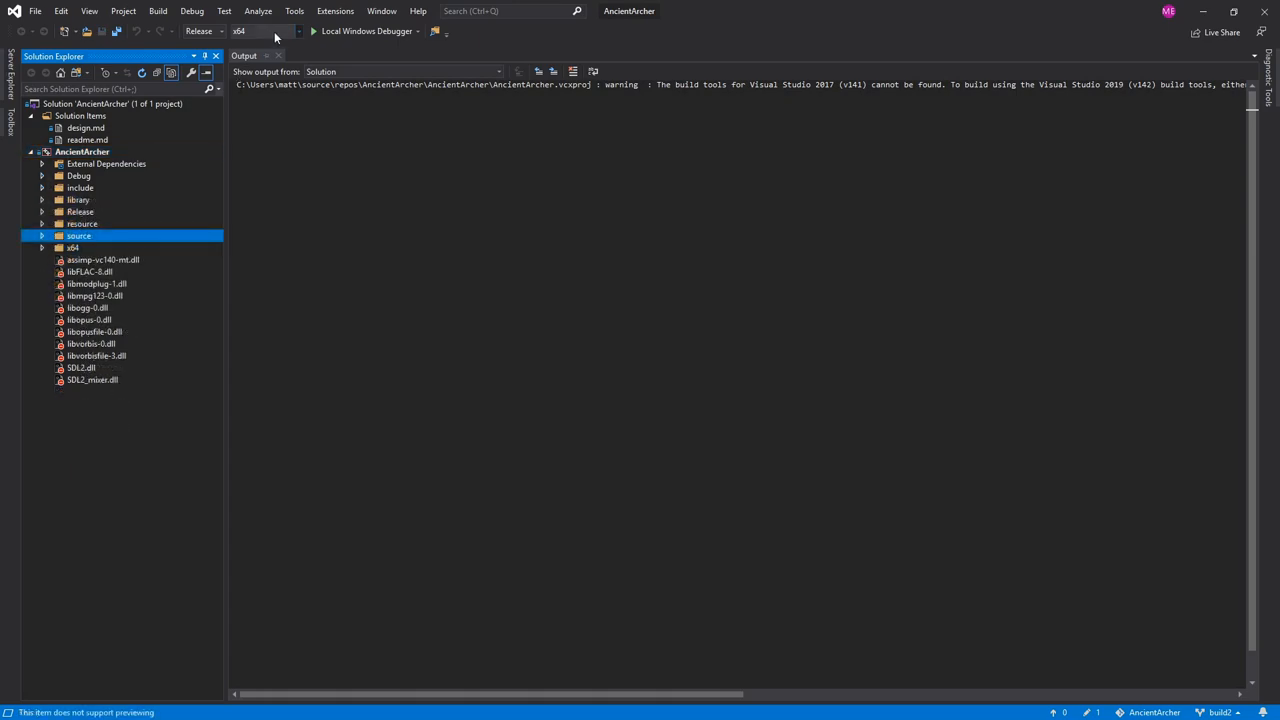
pyautogui.moveTo(367, 31)
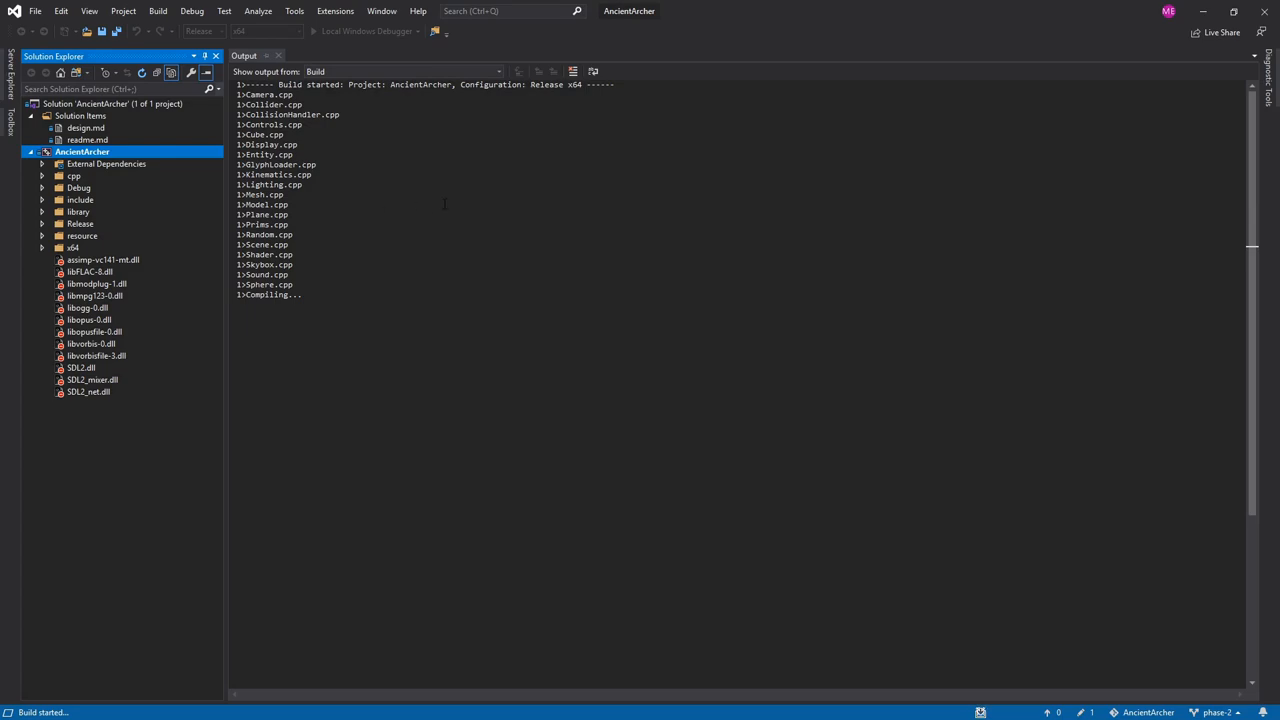
pyautogui.moveTo(482, 231)
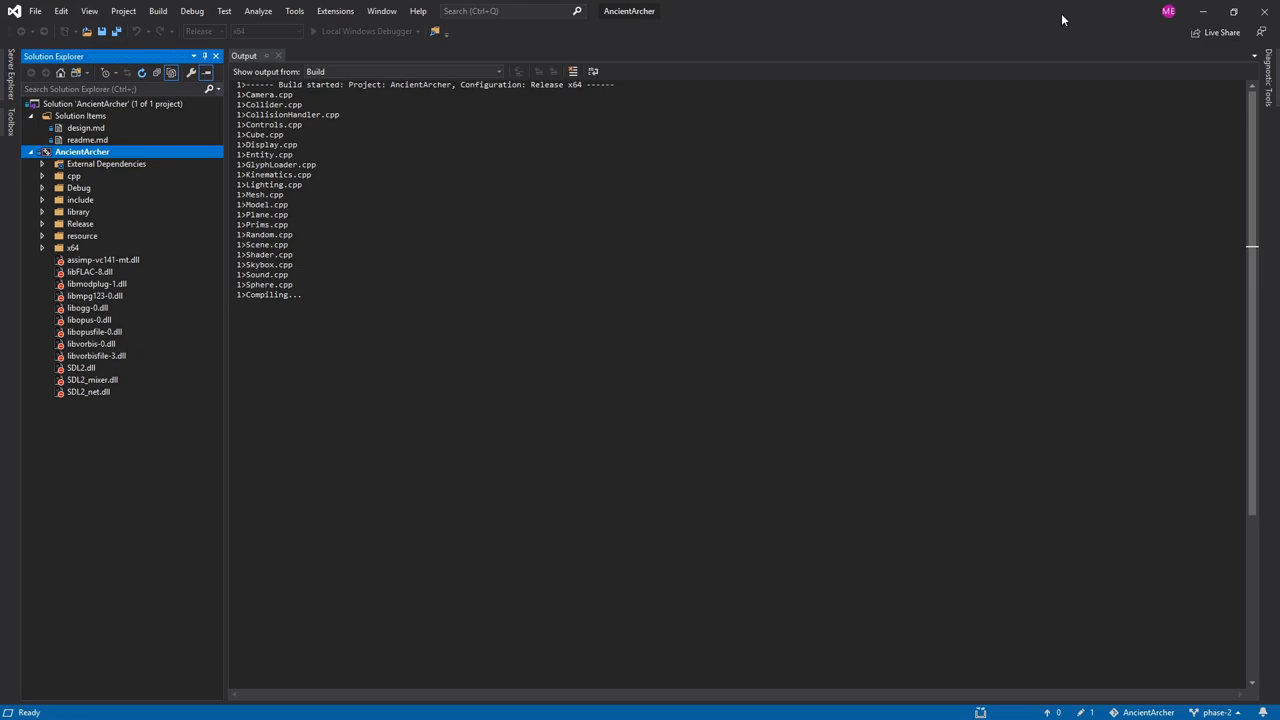
pyautogui.click(74, 175)
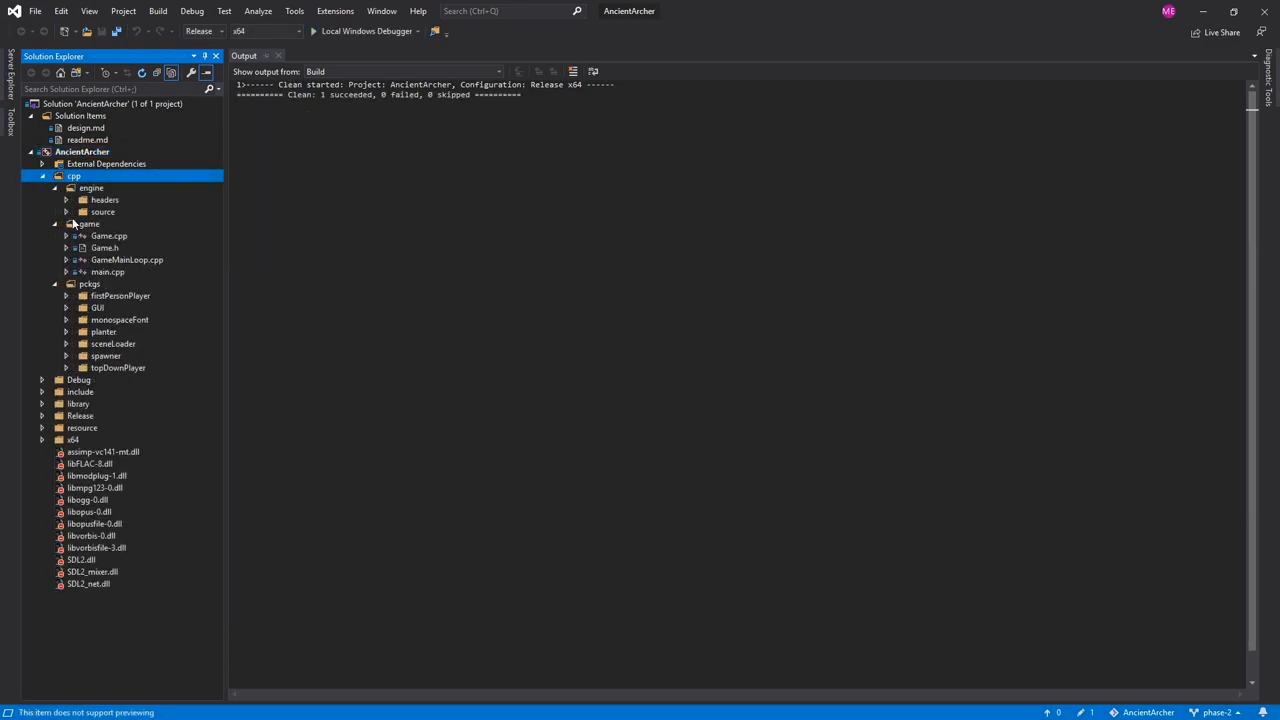
# - Delete the engine, game and pckgs subfolders from the cpp folder
pyautogui.click(66, 199)
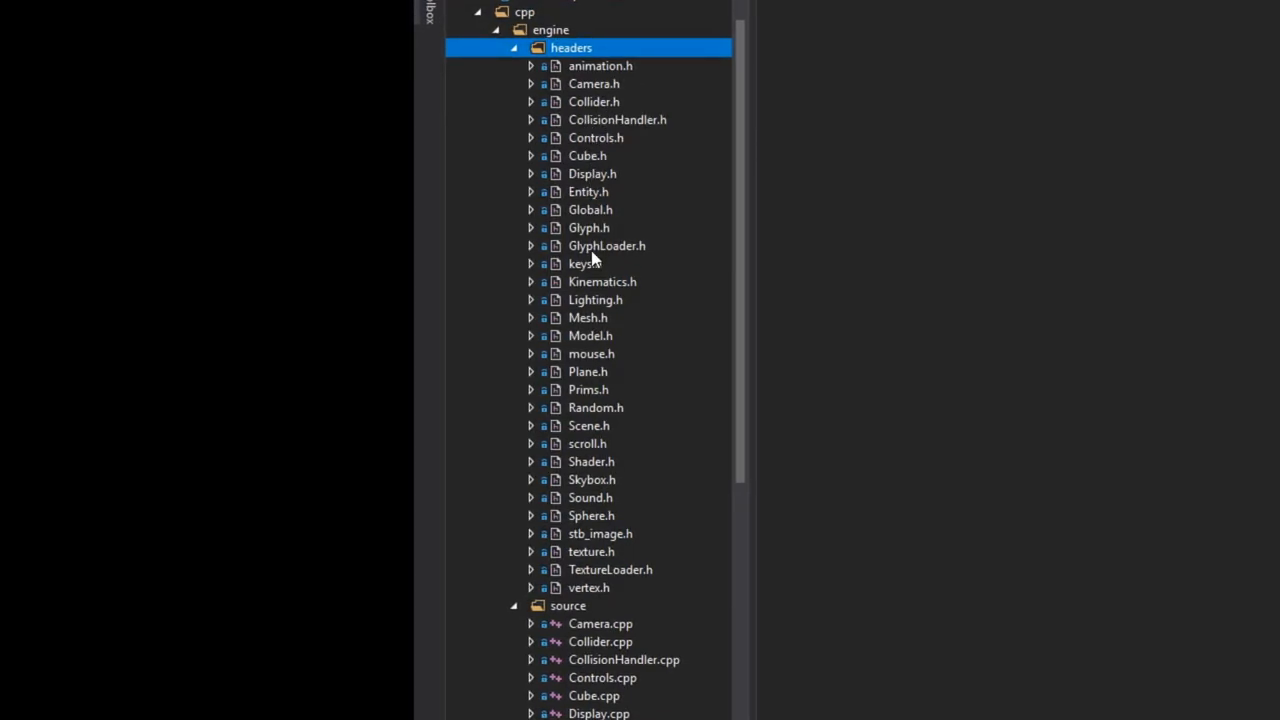
pyautogui.scroll(-3)
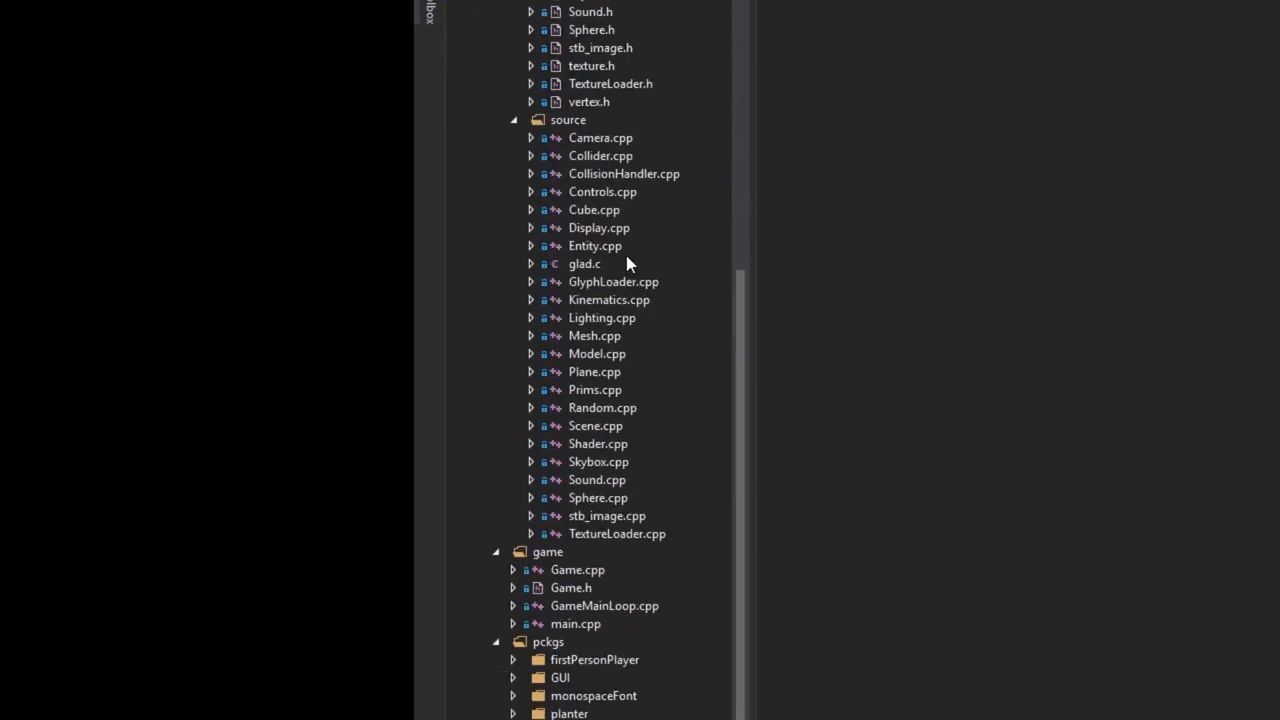
pyautogui.moveTo(655, 322)
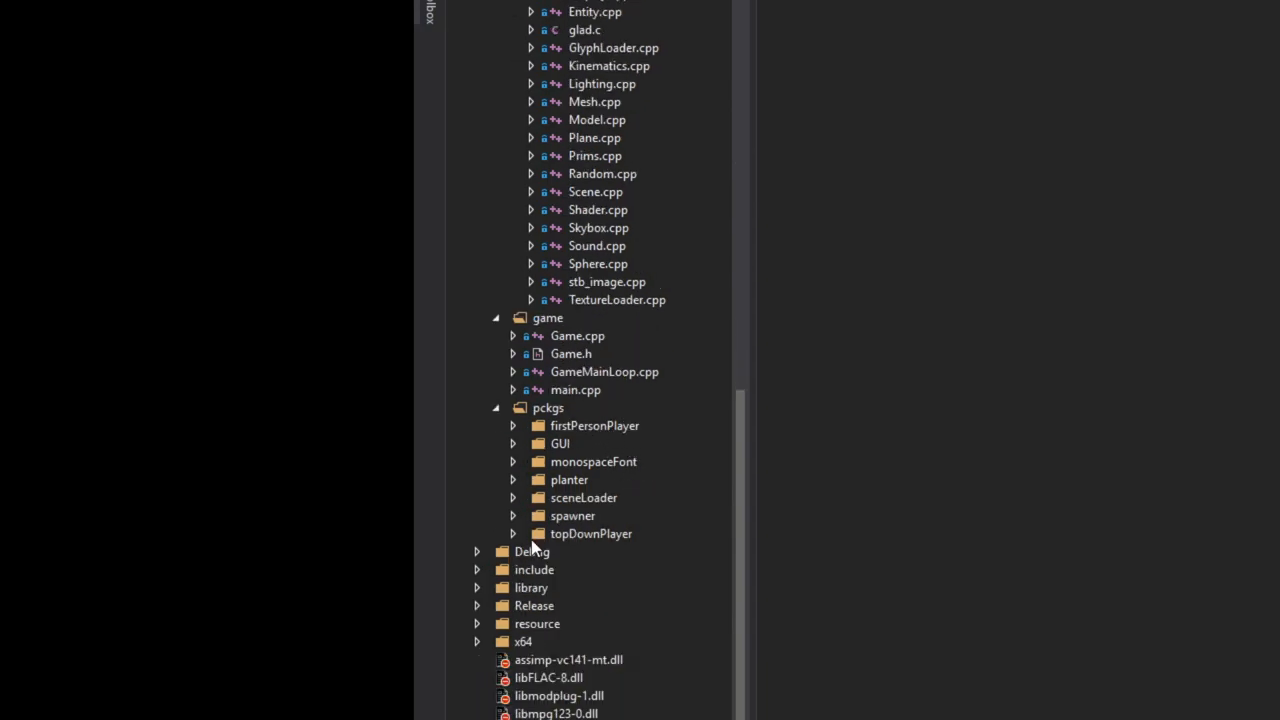
pyautogui.click(548, 408)
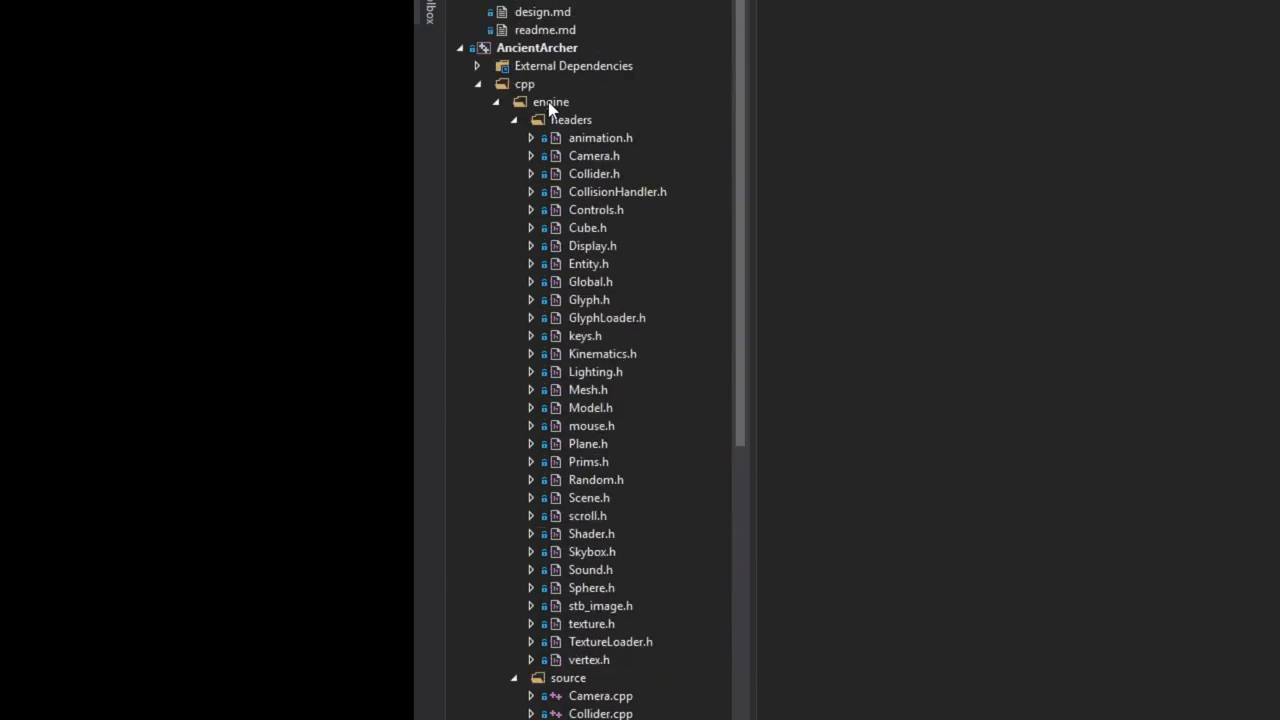
pyautogui.click(551, 101)
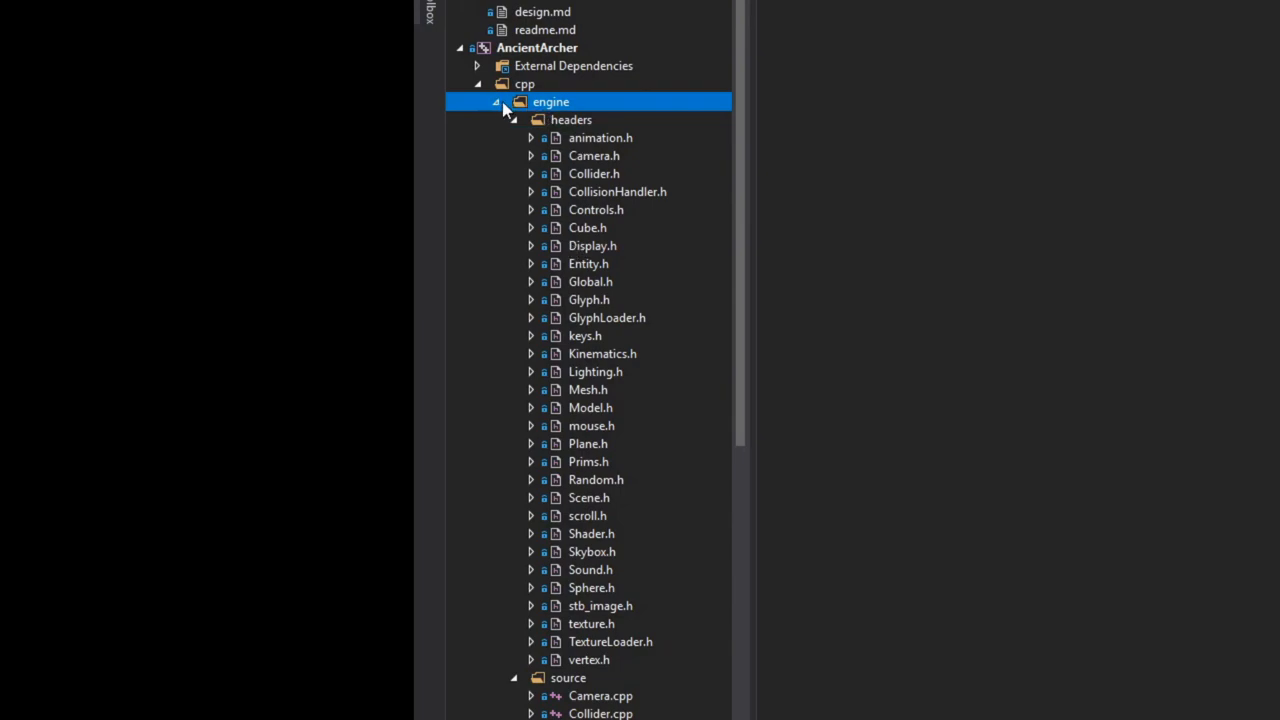
pyautogui.click(495, 101)
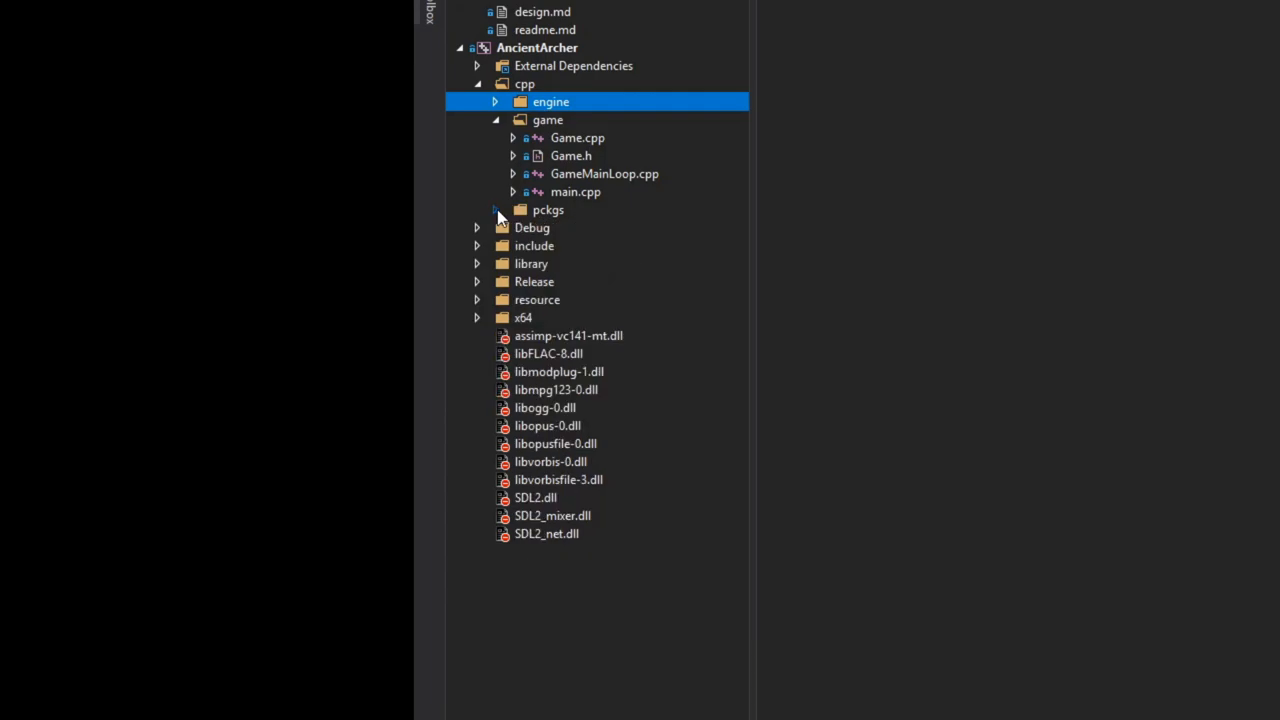
pyautogui.click(495, 101)
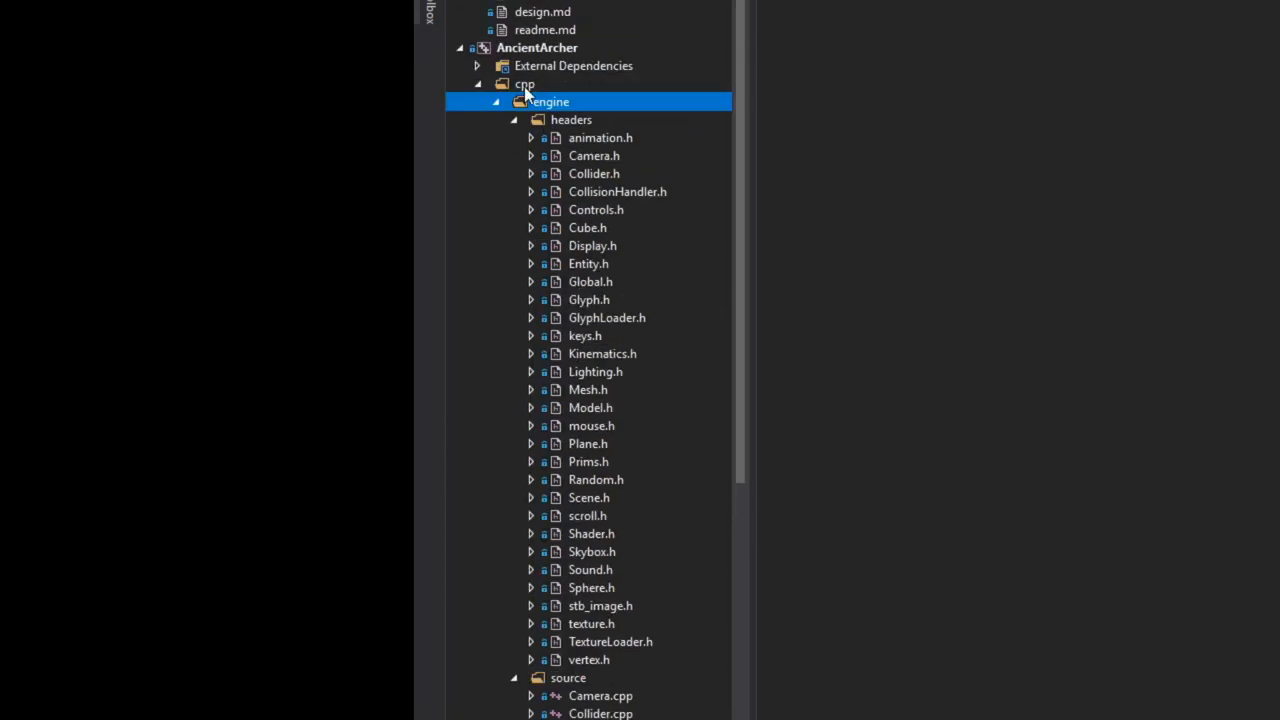
pyautogui.click(524, 84)
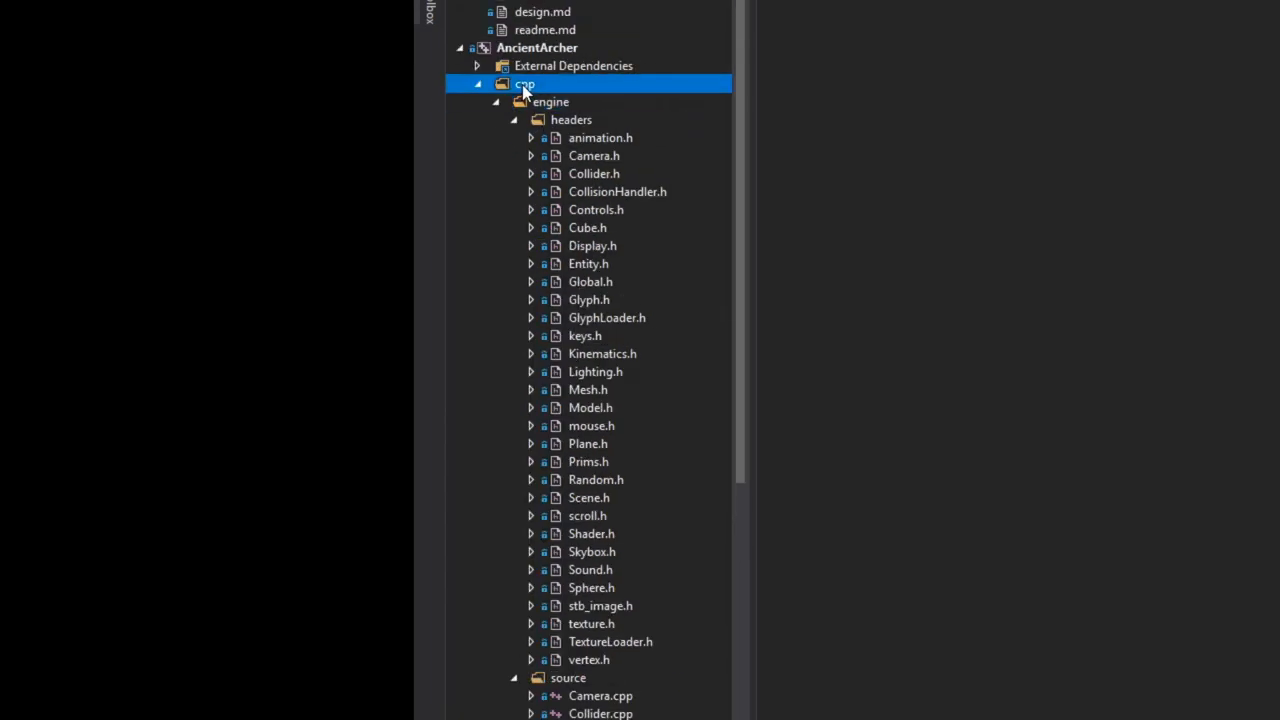
pyautogui.rightClick(550, 101)
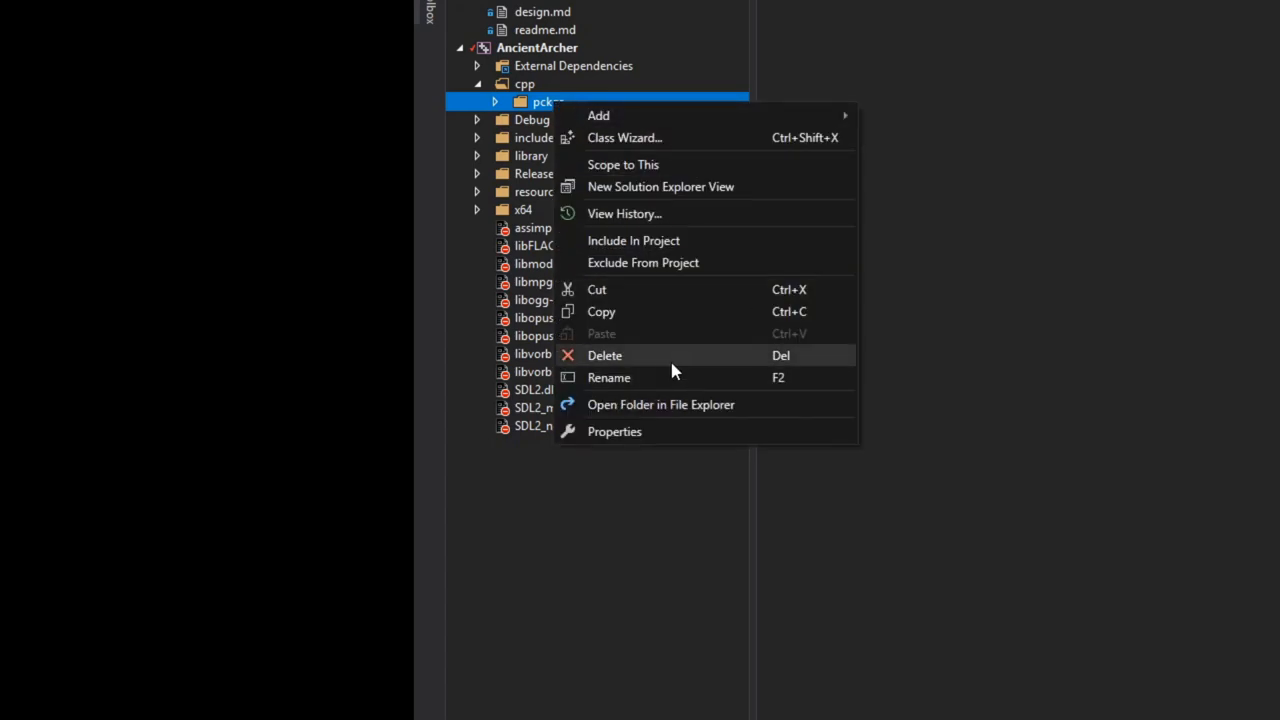
pyautogui.click(605, 355)
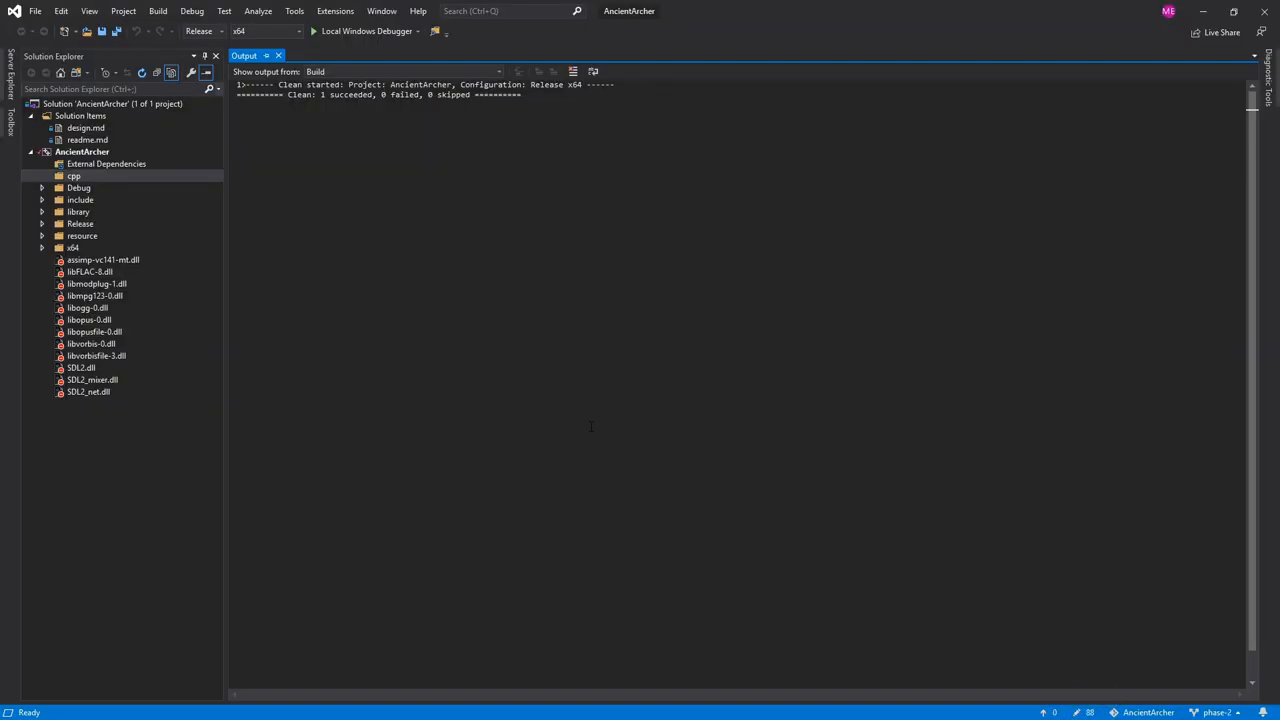
# - Inspect the include, Debug and x64 folders, then open readme.md from Solution Items
pyautogui.rightClick(82, 235)
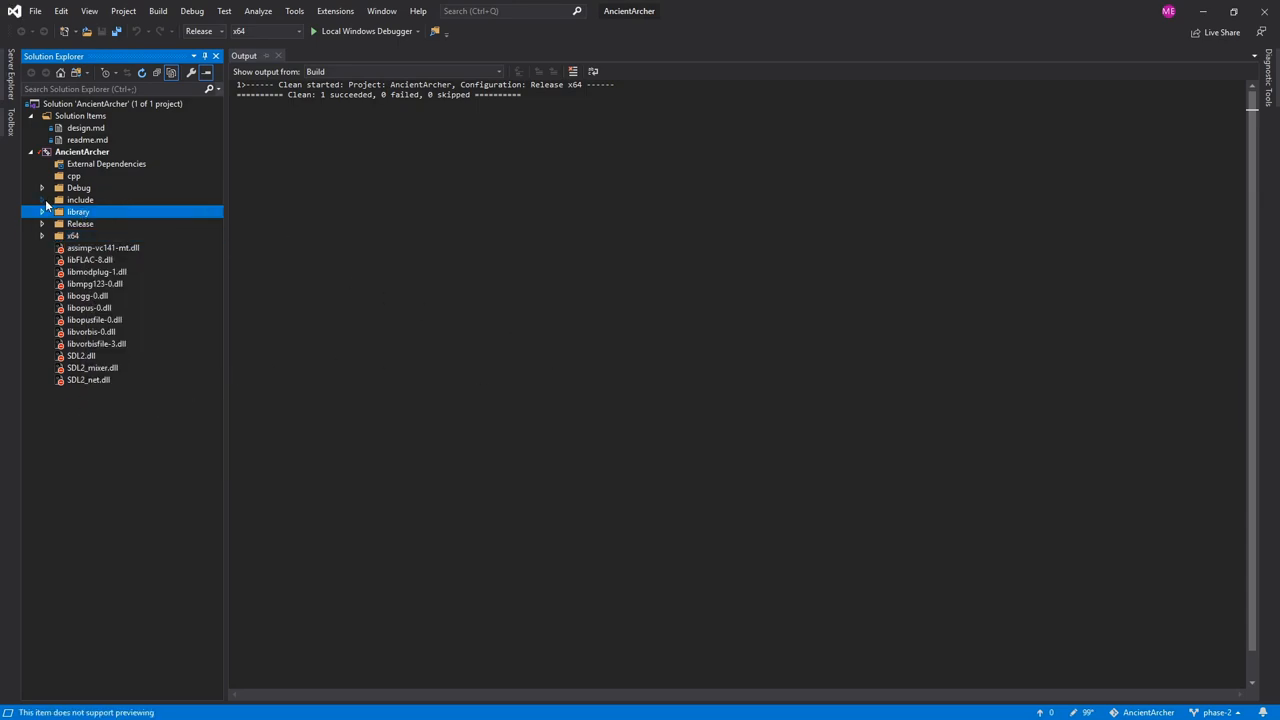
pyautogui.click(43, 199)
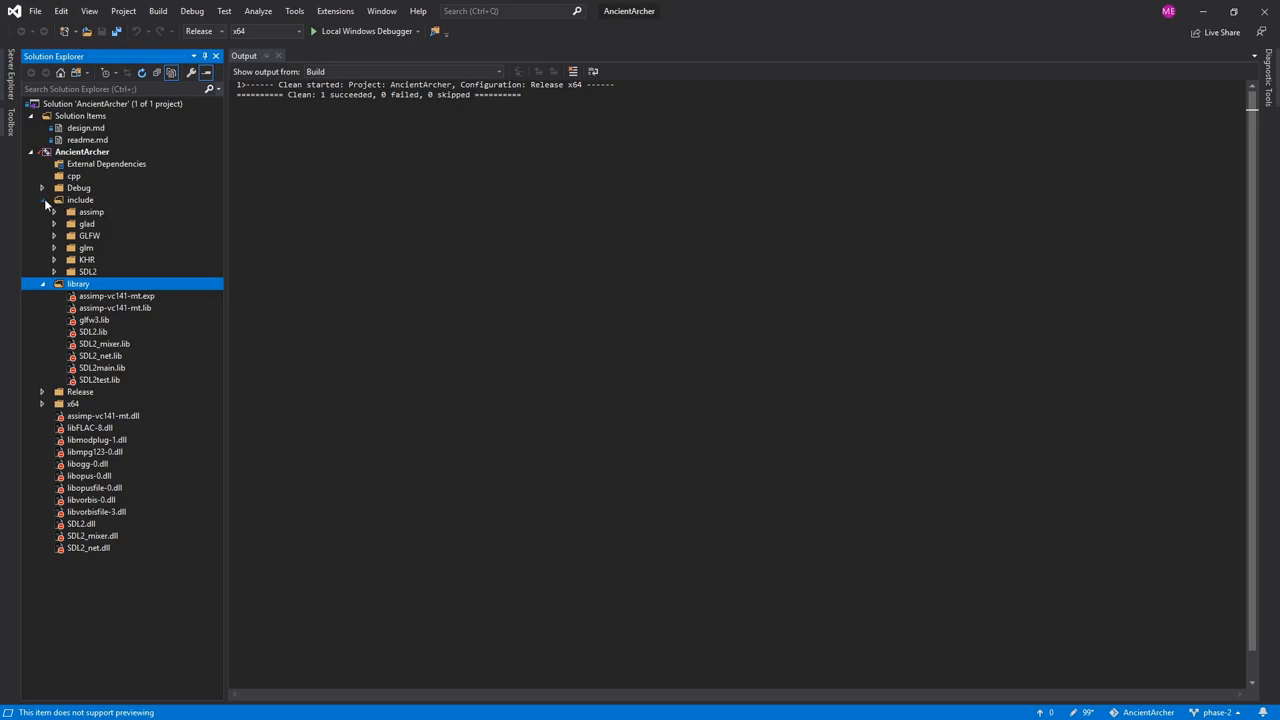
pyautogui.click(45, 199)
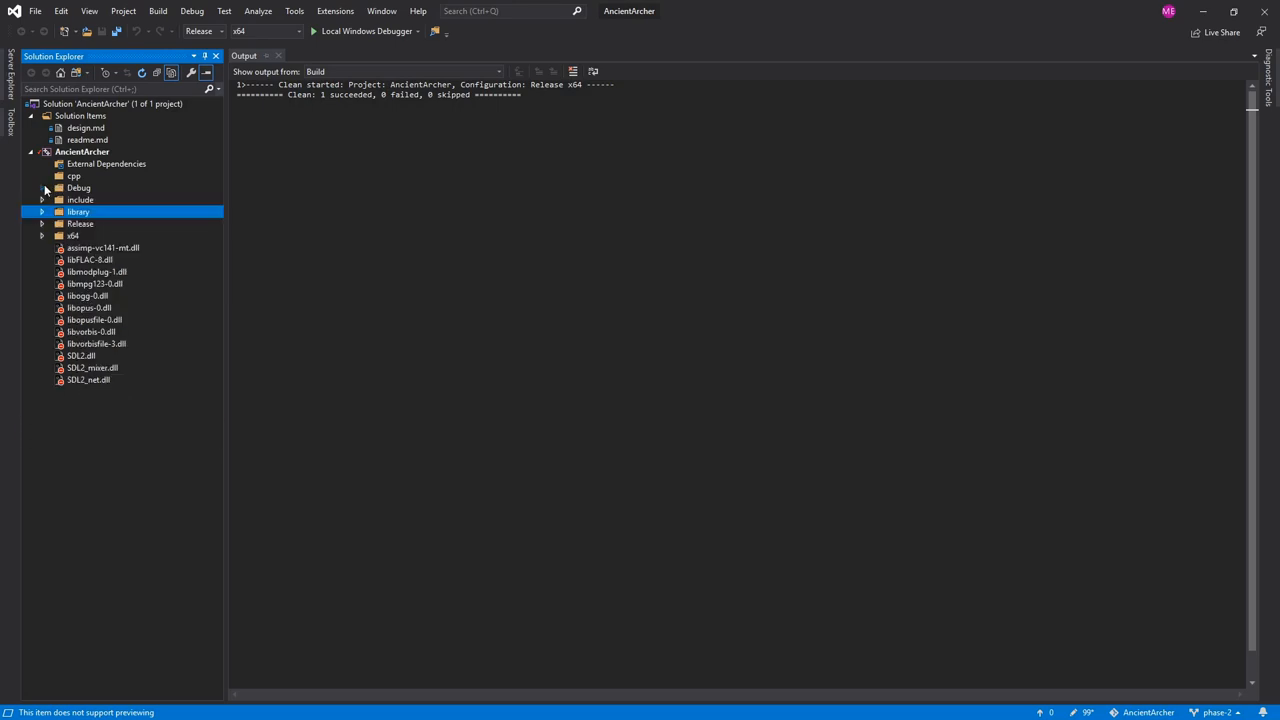
pyautogui.click(44, 188)
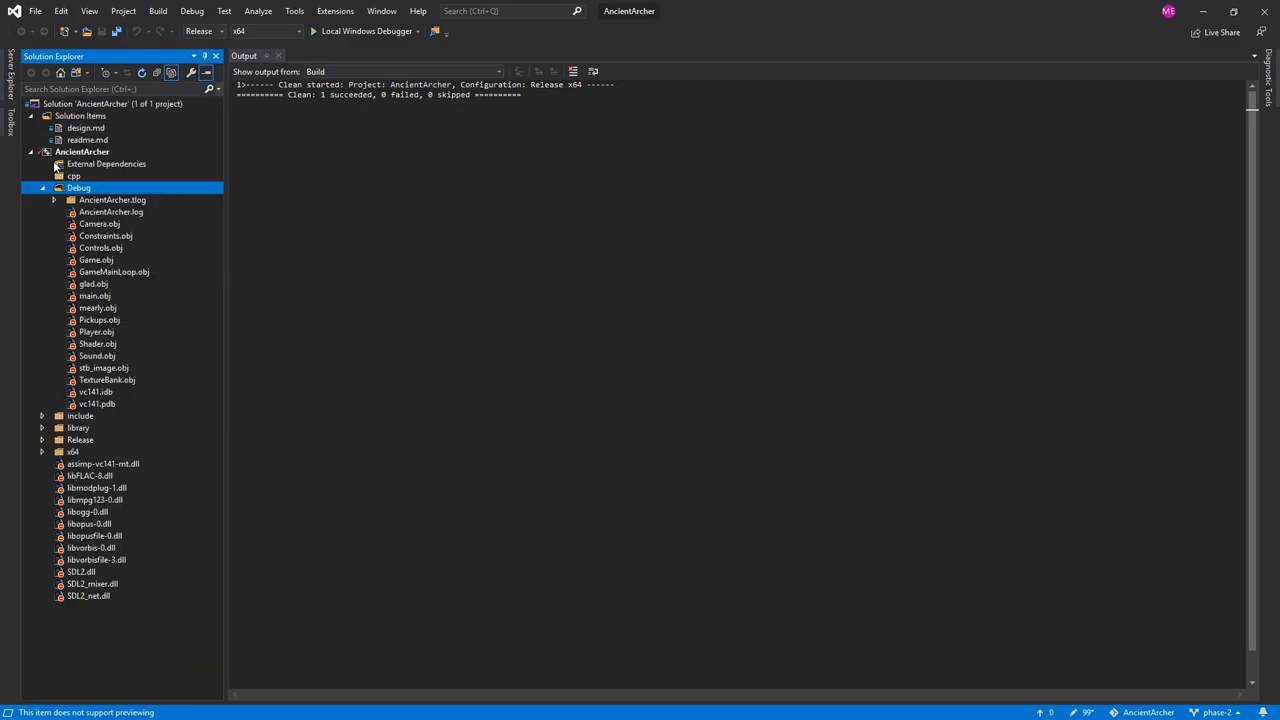
pyautogui.click(53, 188)
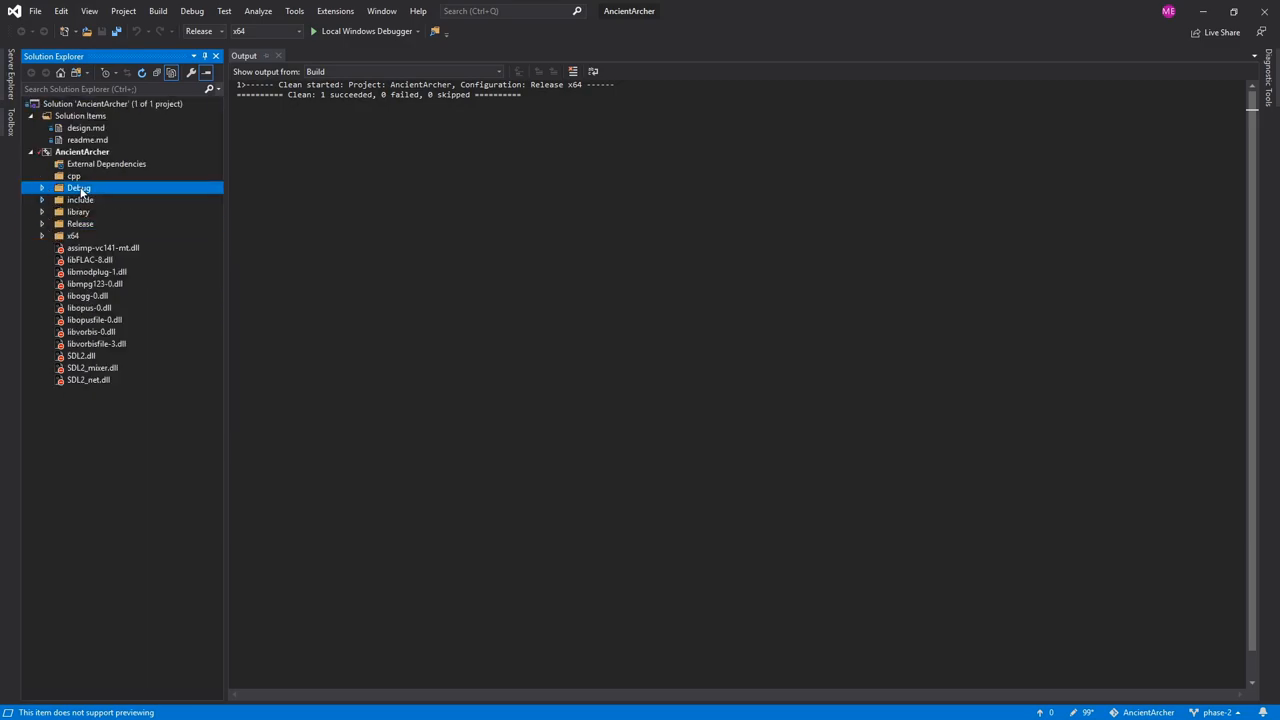
pyautogui.click(73, 235)
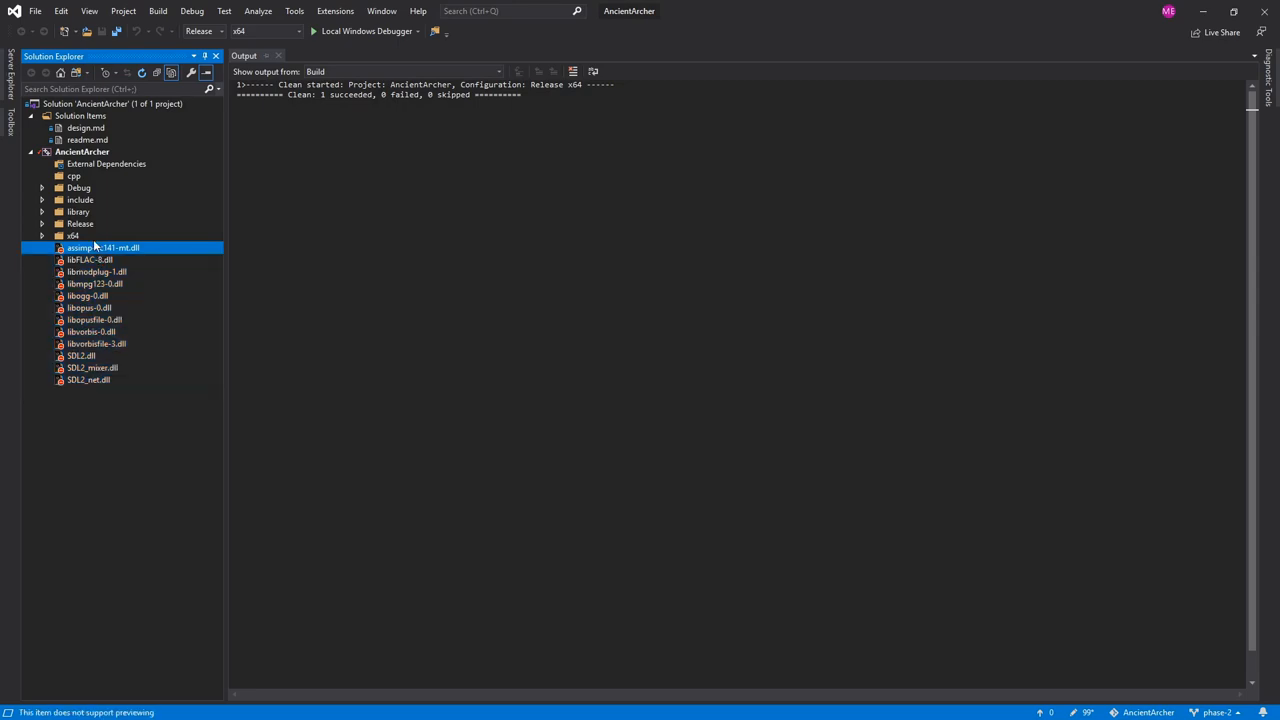
pyautogui.click(72, 235)
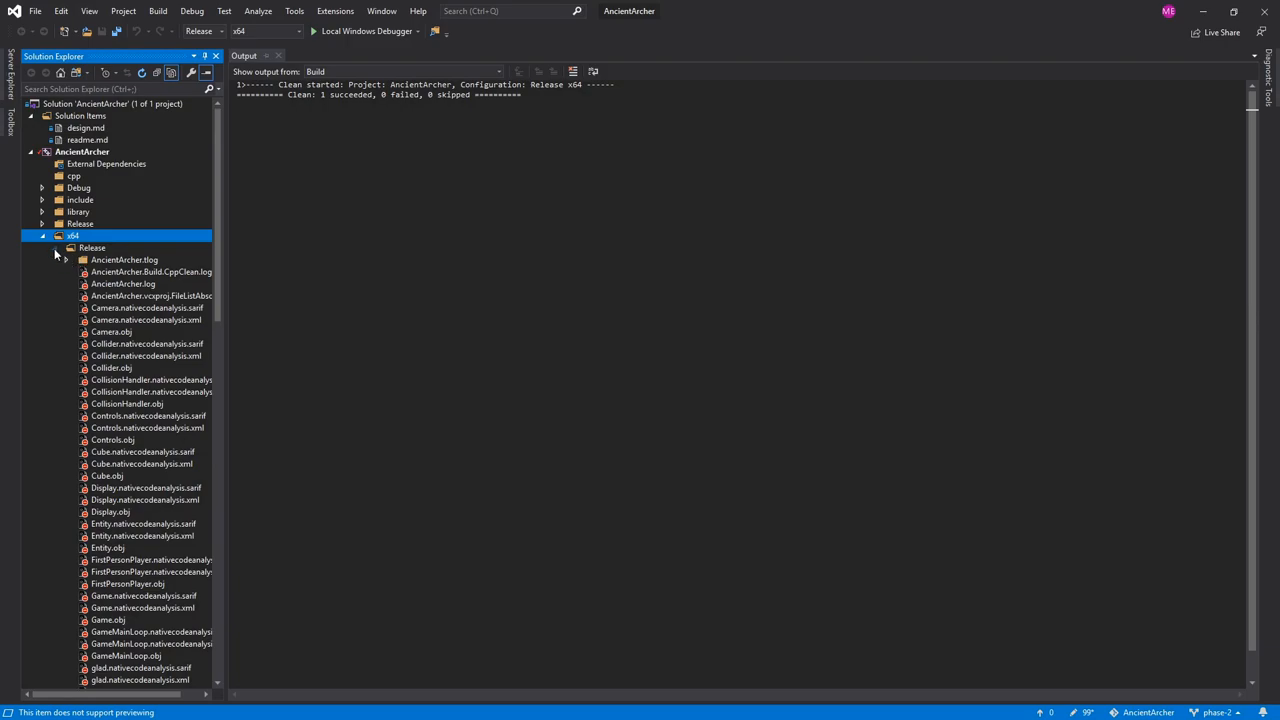
pyautogui.click(43, 235)
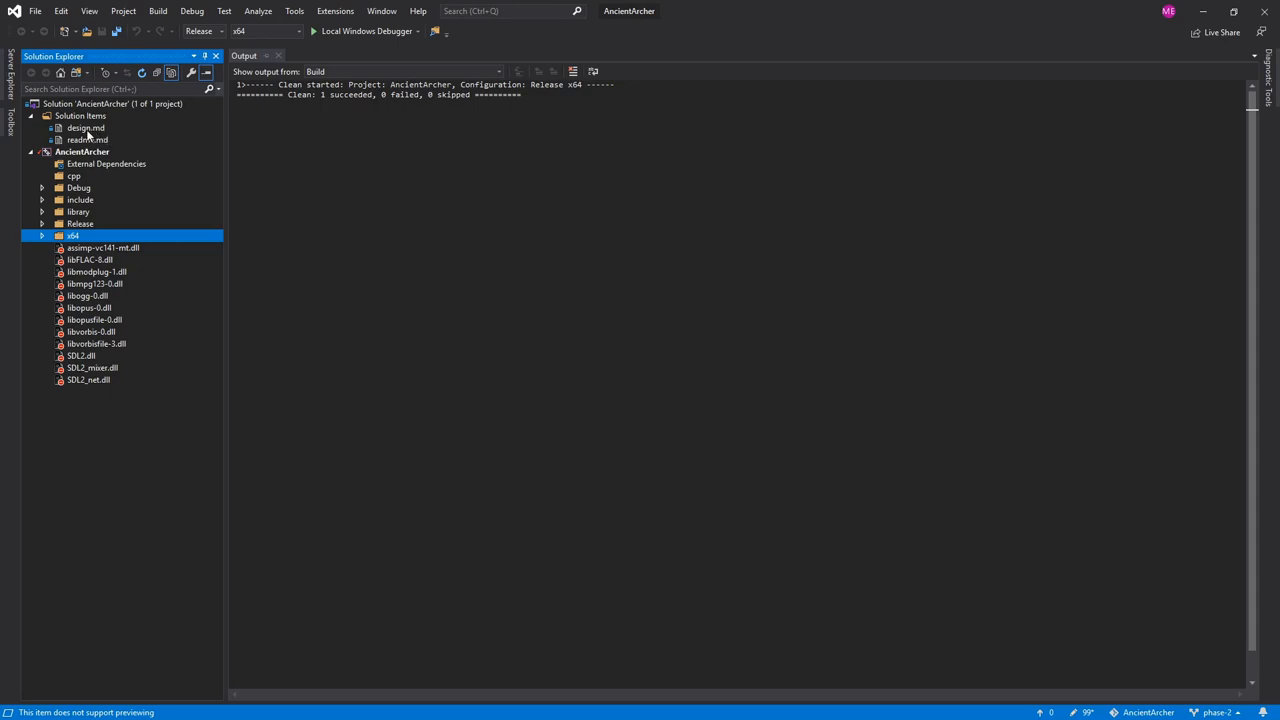
pyautogui.doubleClick(87, 139)
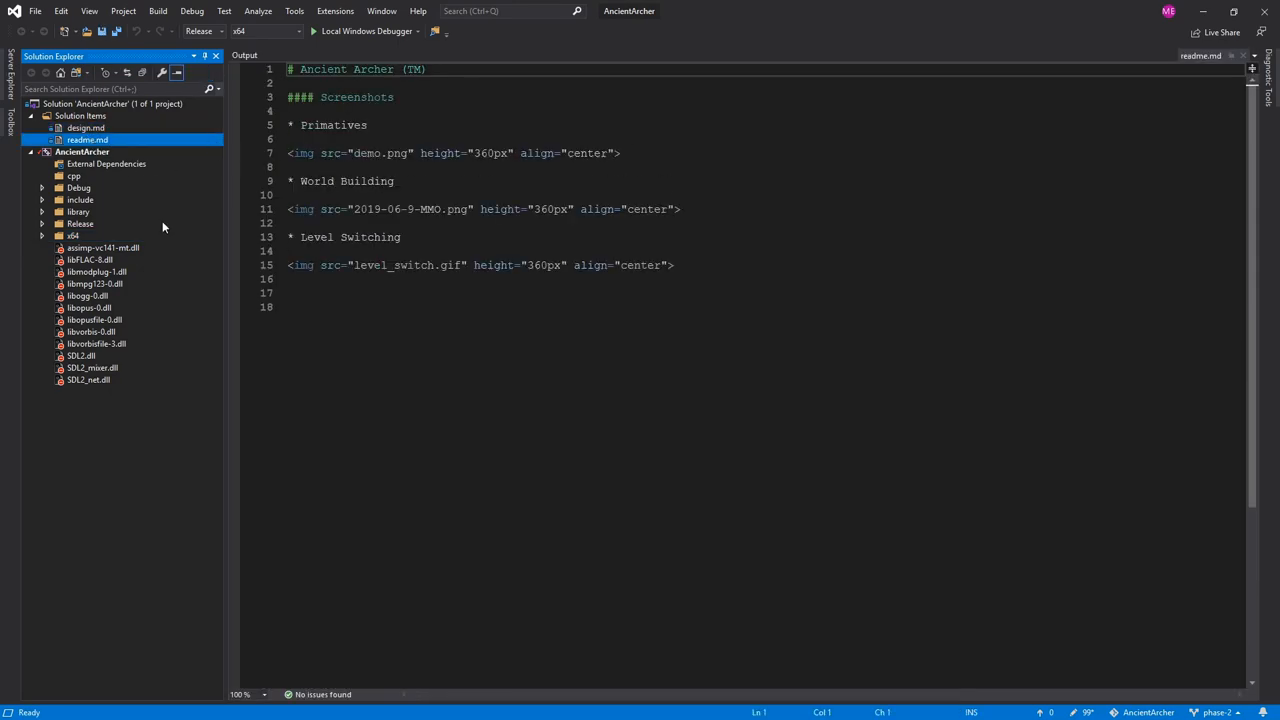
pyautogui.click(86, 128)
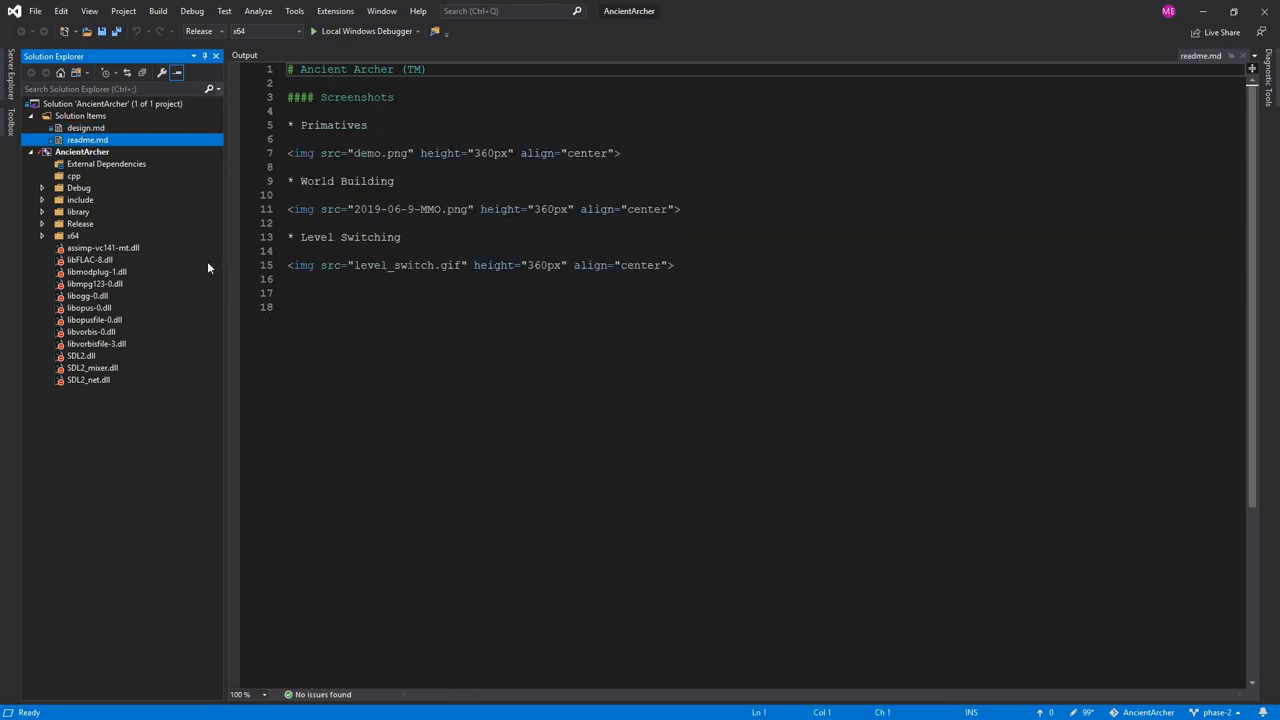
pyautogui.moveTo(78, 195)
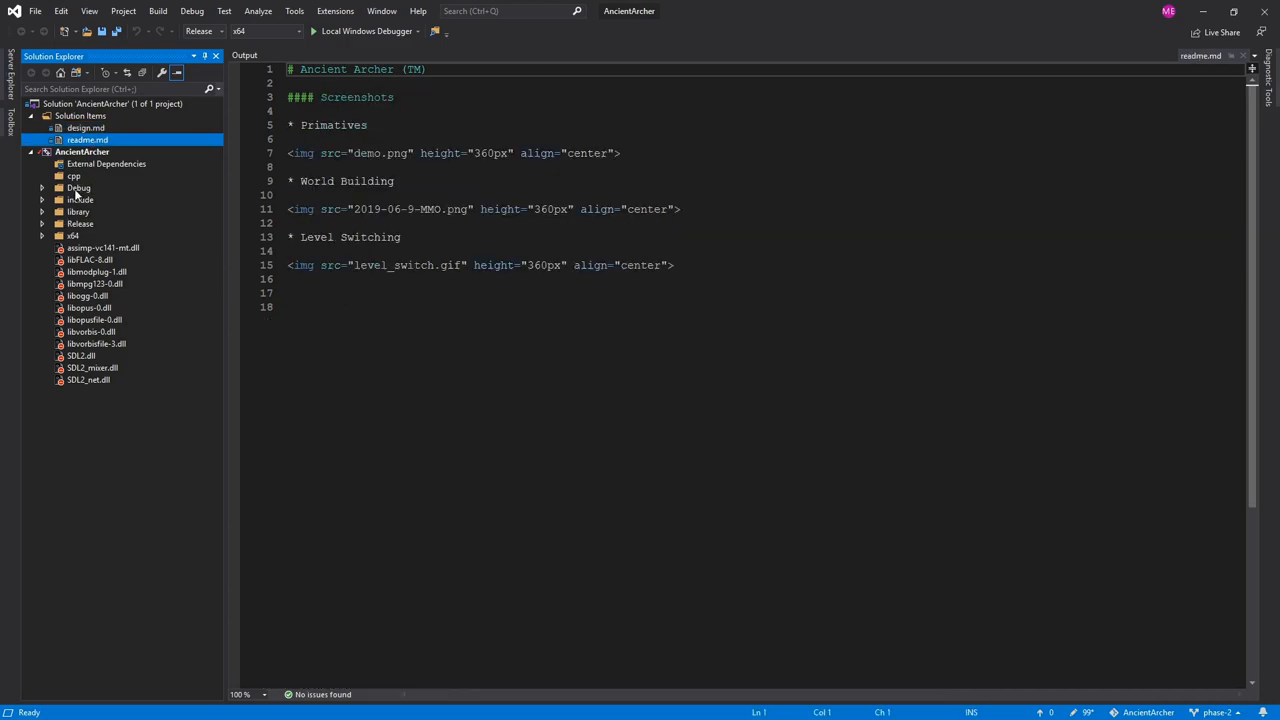
pyautogui.moveTo(123, 218)
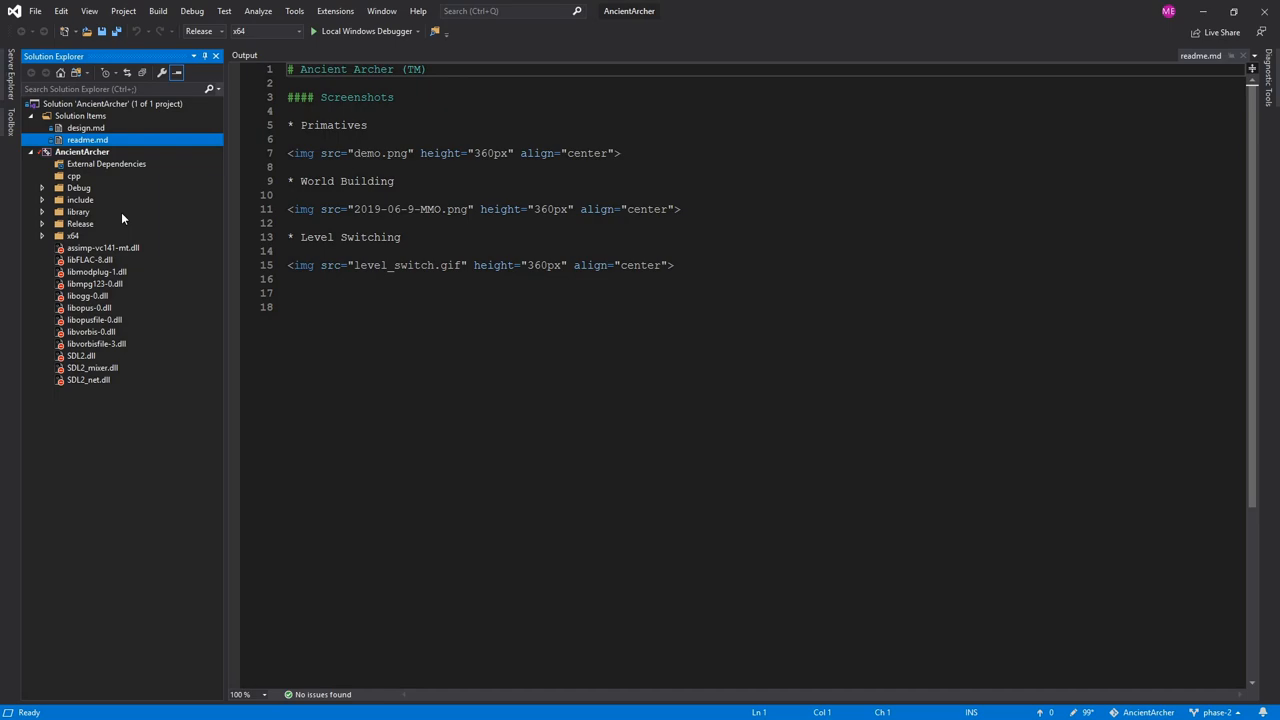
pyautogui.moveTo(178, 224)
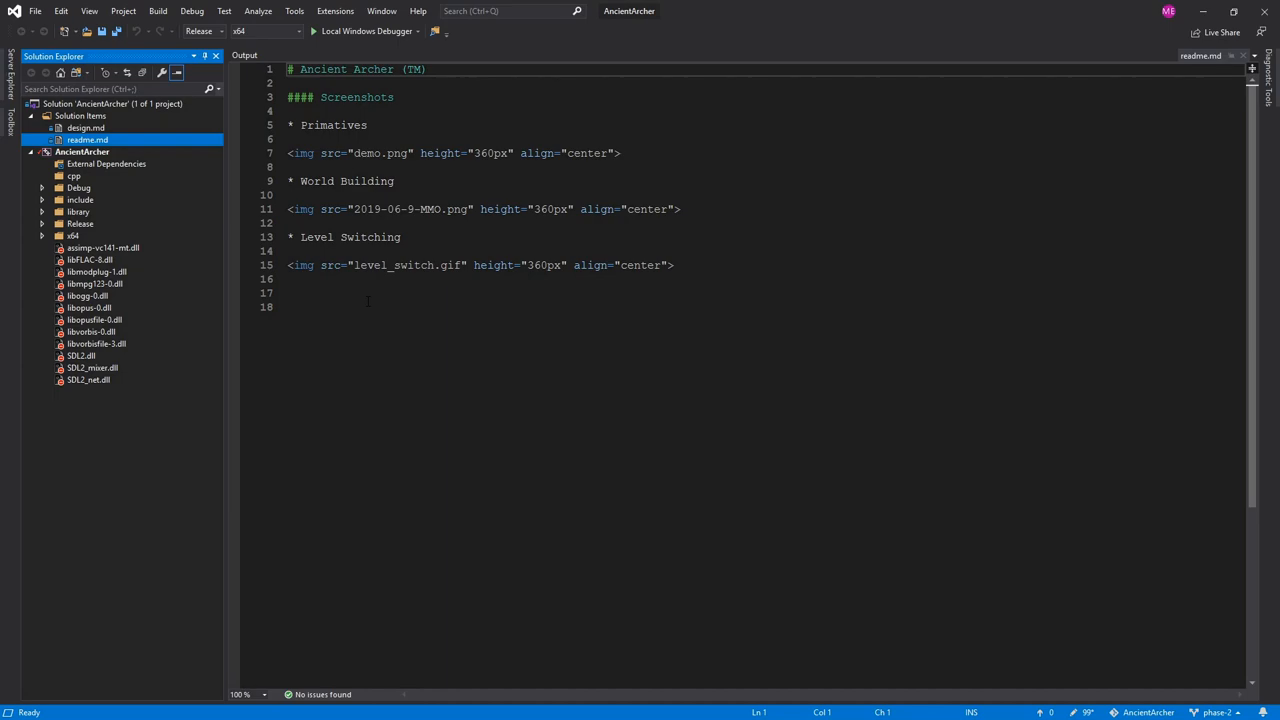
pyautogui.click(340, 307)
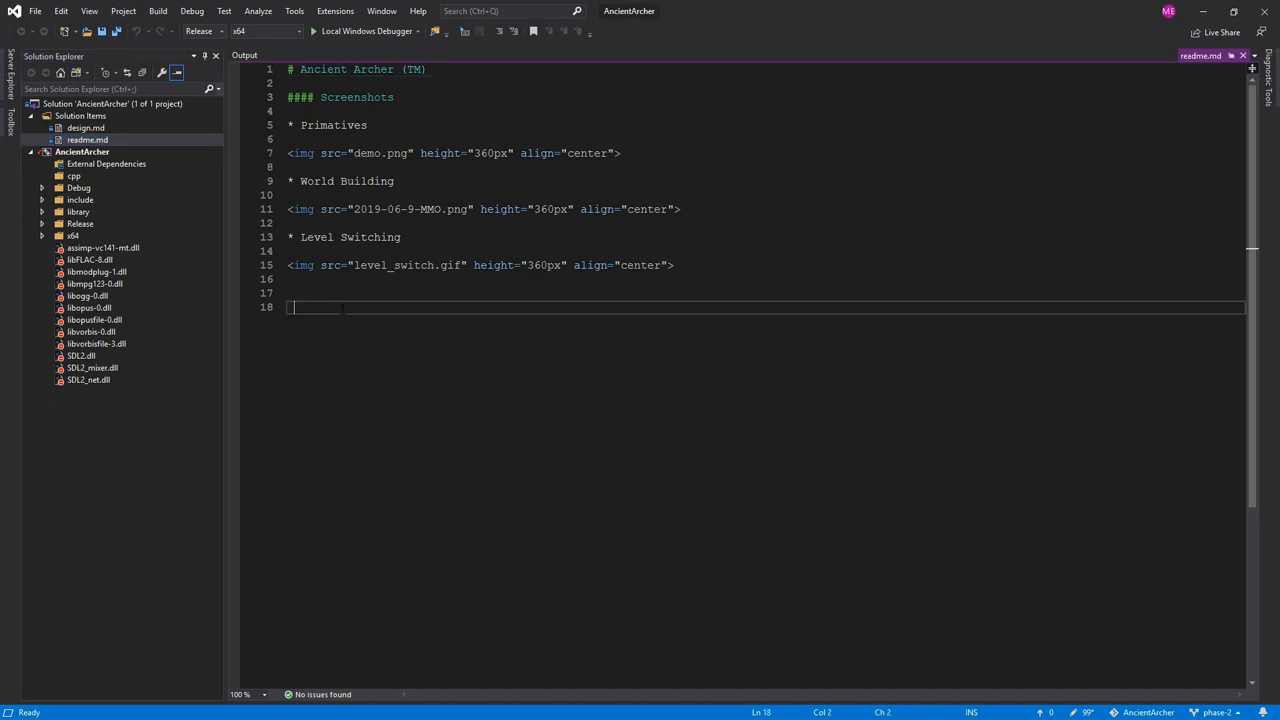